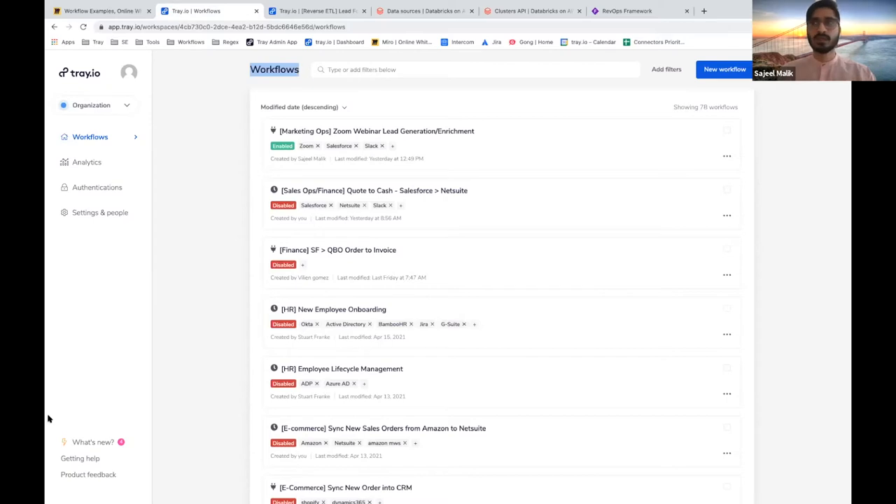
Switch the sidebar workspace to Personal, then back to Organization.
{"action": "scroll", "scroll_direction": "down", "scroll_amount": 3}
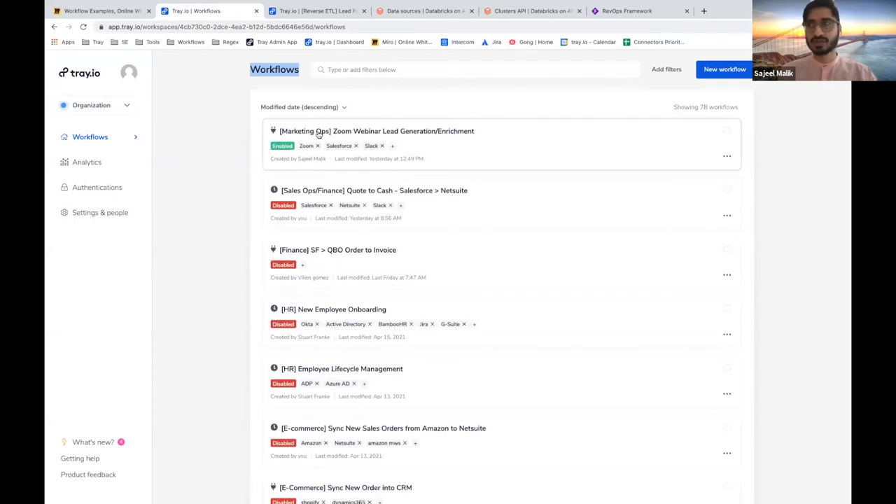
{"action": "mouse_move", "coordinate": [322, 139]}
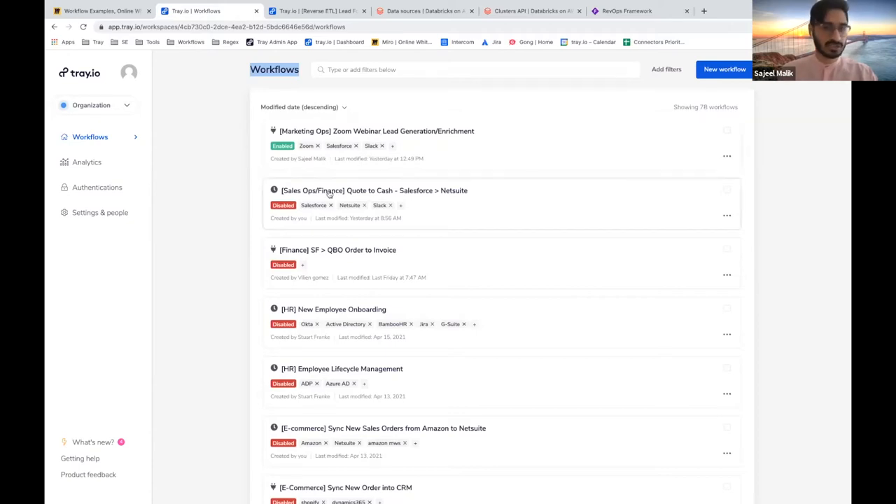
{"action": "mouse_move", "coordinate": [414, 195]}
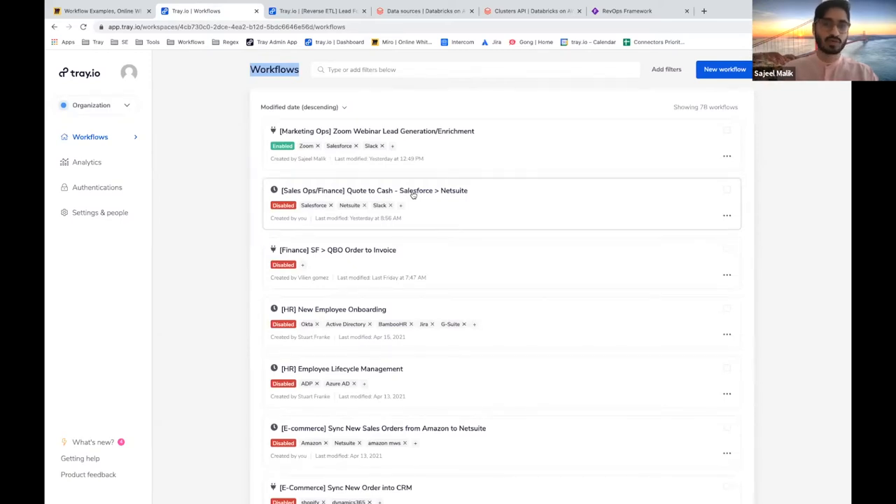
{"action": "scroll", "scroll_direction": "down", "scroll_amount": 3}
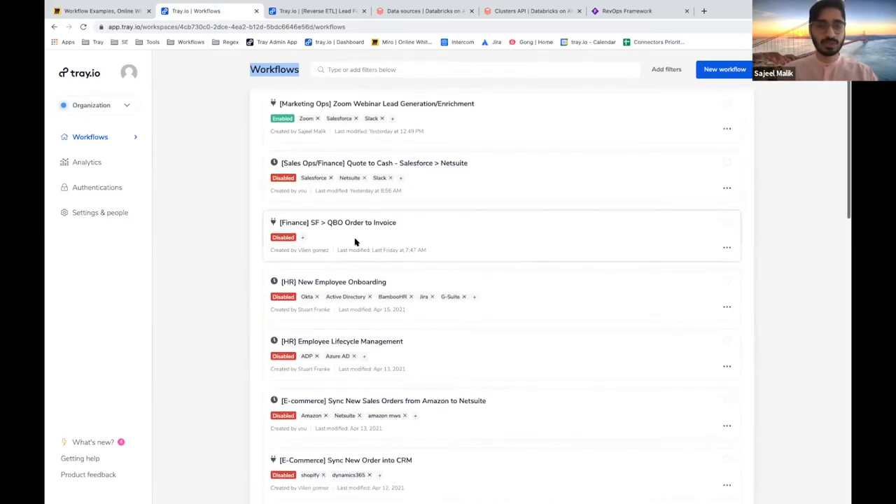
{"action": "mouse_move", "coordinate": [293, 295]}
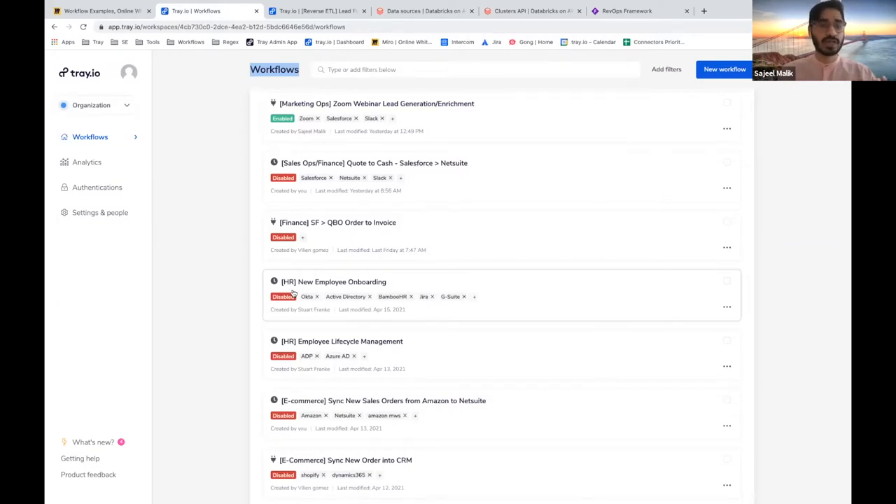
{"action": "scroll", "scroll_direction": "down", "scroll_amount": 3}
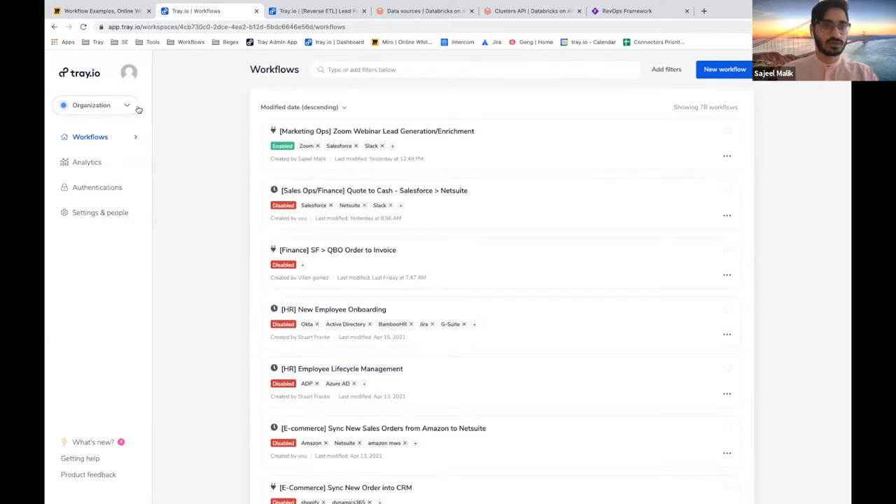
{"action": "mouse_move", "coordinate": [129, 109]}
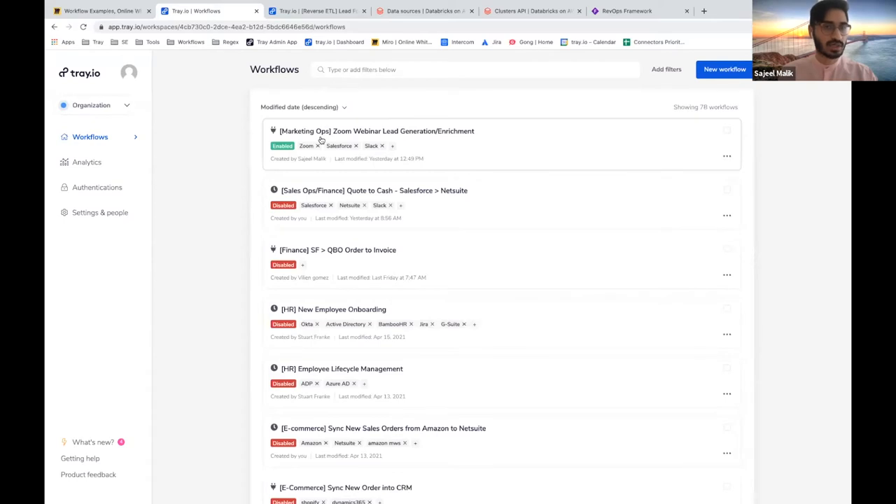
{"action": "mouse_move", "coordinate": [168, 123]}
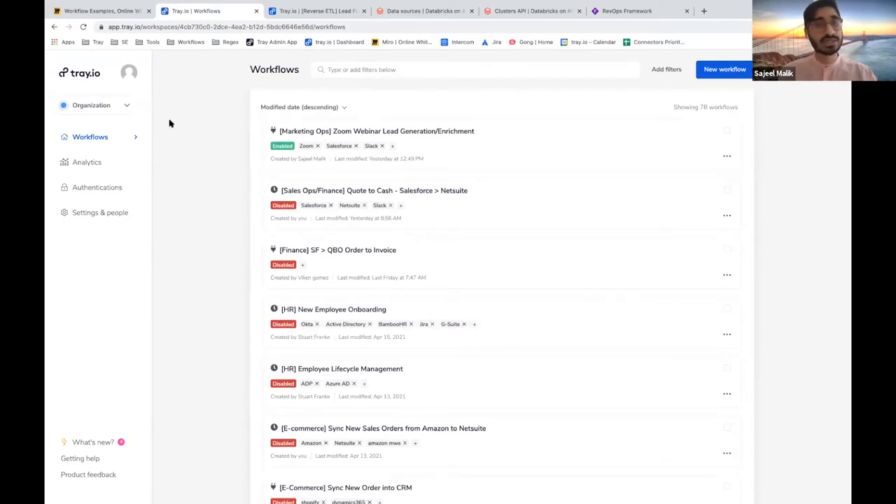
{"action": "left_click", "coordinate": [95, 105]}
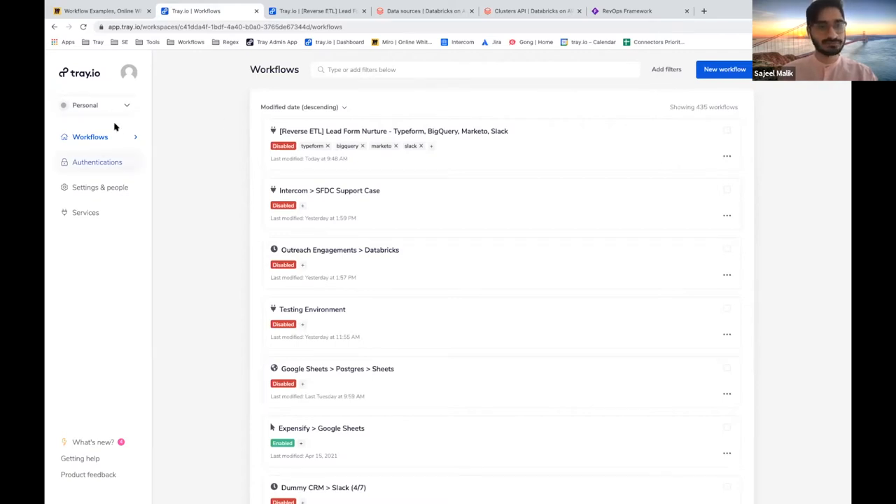
{"action": "left_click", "coordinate": [95, 105]}
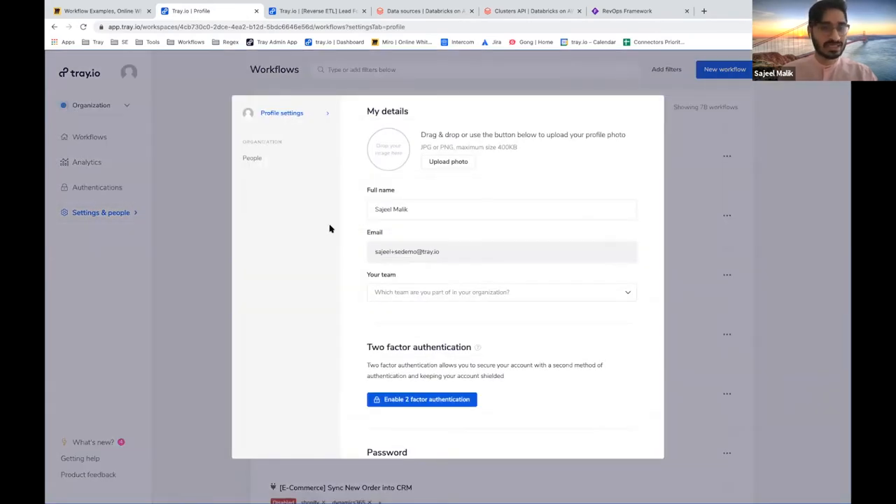
{"action": "mouse_move", "coordinate": [252, 157]}
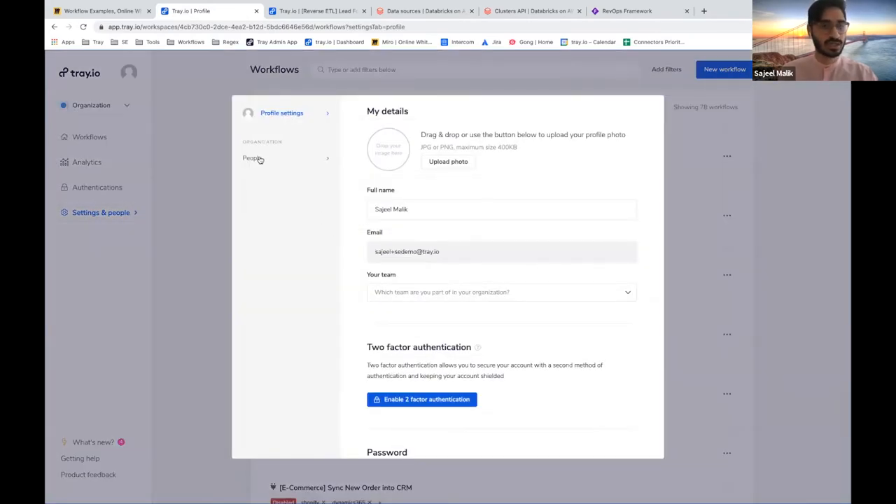
View the organization's People list with each member's role.
{"action": "left_click", "coordinate": [252, 157]}
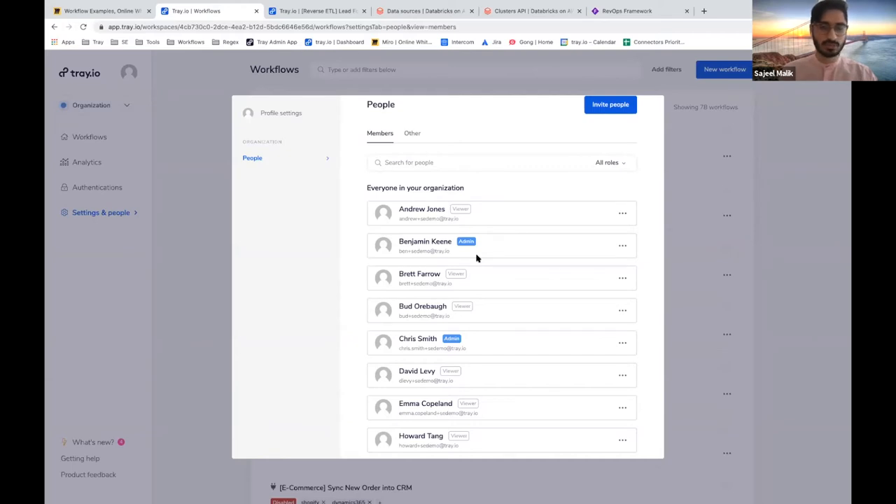
{"action": "mouse_move", "coordinate": [615, 251]}
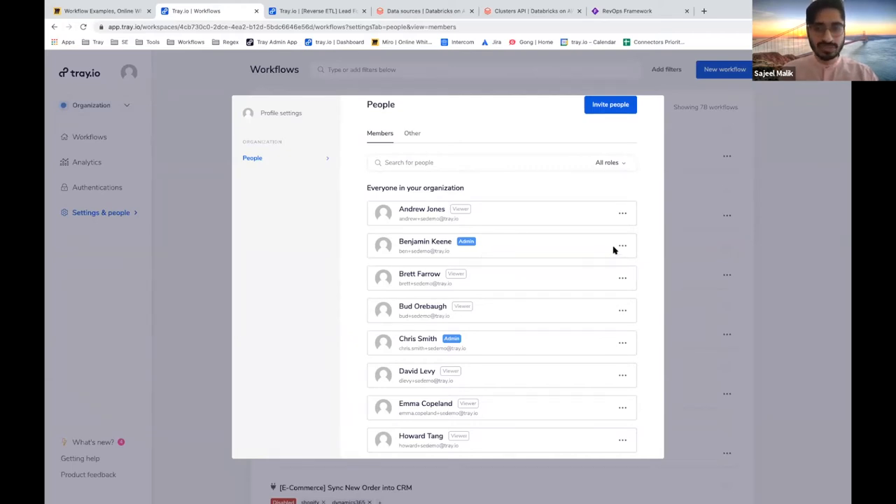
Show one member's workflows from their options menu in People settings.
{"action": "left_click", "coordinate": [621, 246]}
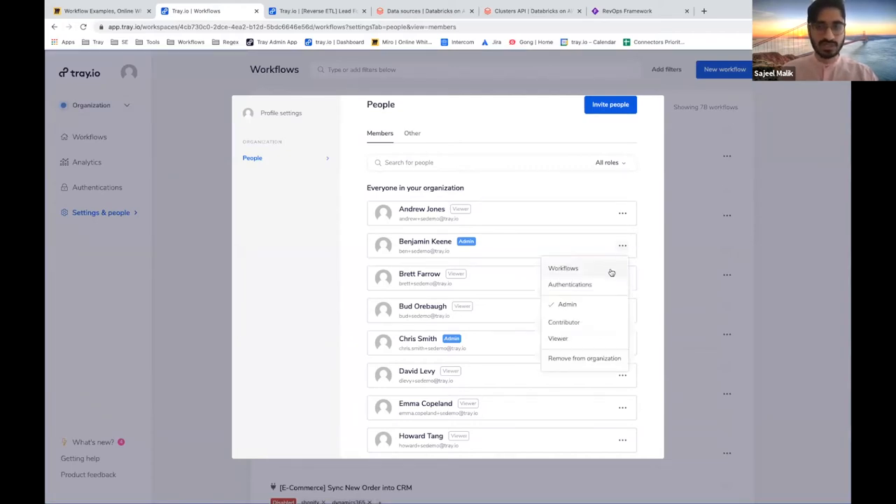
{"action": "left_click", "coordinate": [563, 269]}
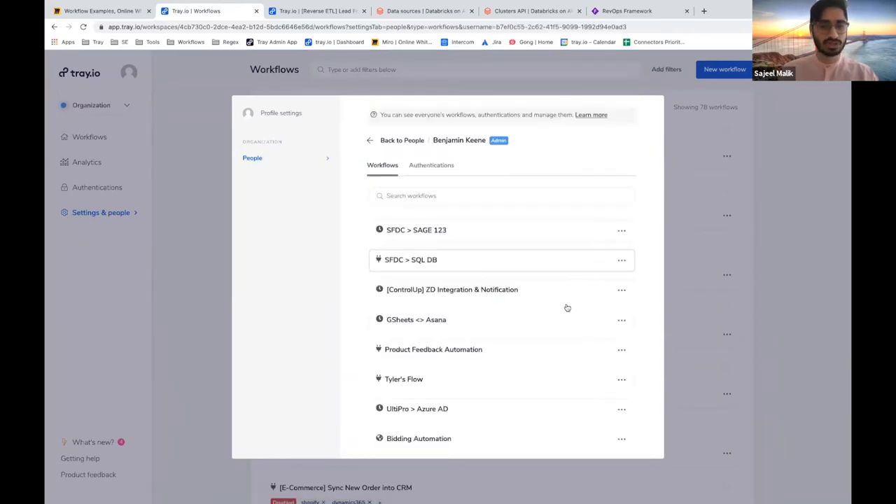
{"action": "right_click", "coordinate": [210, 280]}
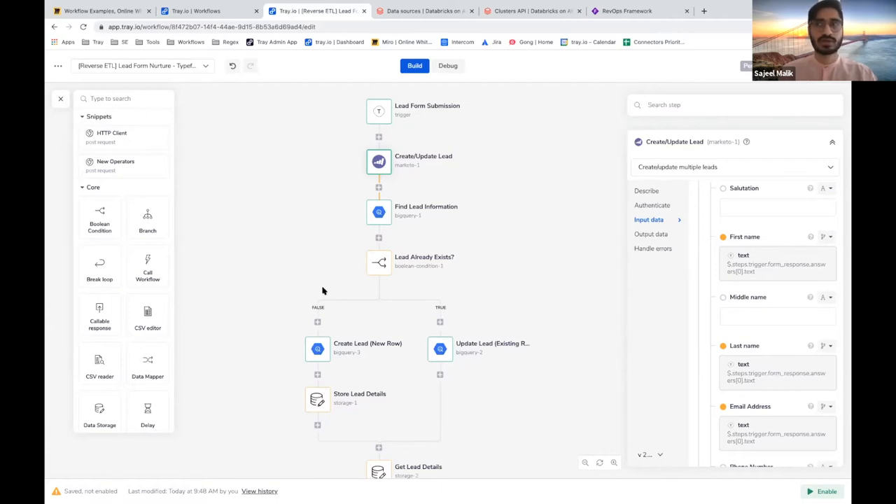
Scroll the workflow canvas down to the department and title branching steps.
{"action": "scroll", "scroll_direction": "down", "scroll_amount": 3}
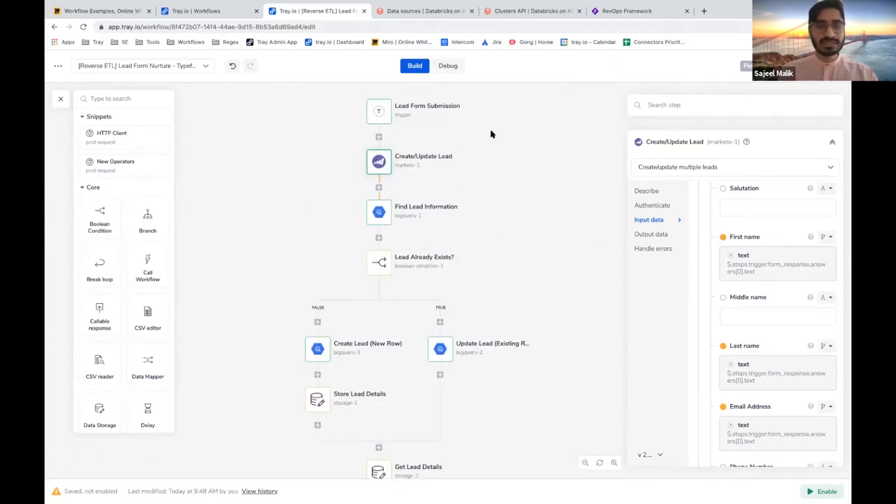
{"action": "mouse_move", "coordinate": [451, 408]}
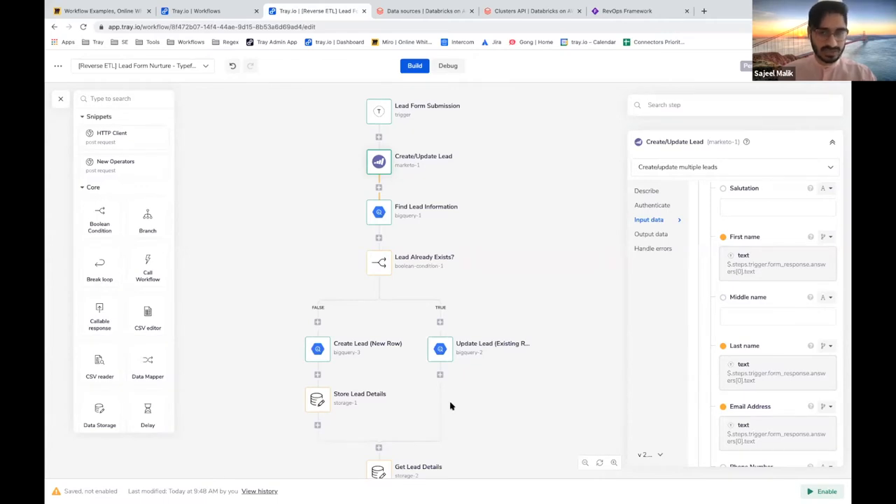
{"action": "scroll", "scroll_direction": "down", "scroll_amount": 3}
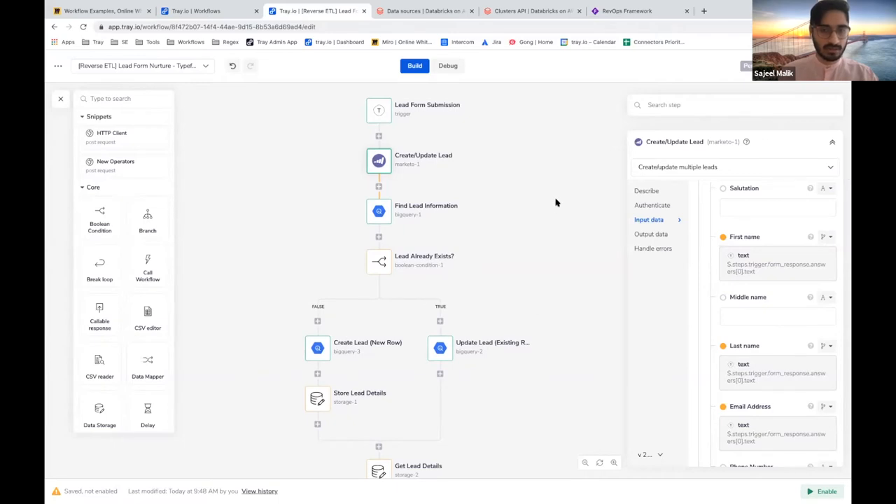
{"action": "mouse_move", "coordinate": [390, 90]}
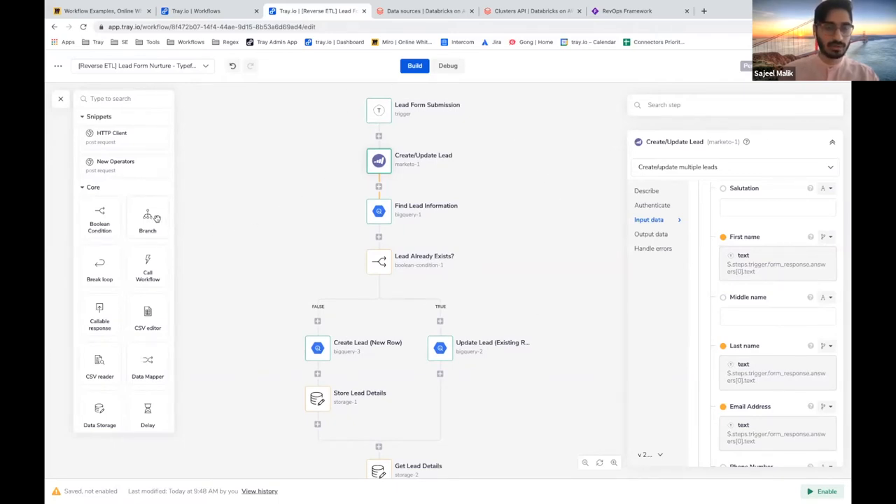
{"action": "mouse_move", "coordinate": [340, 238]}
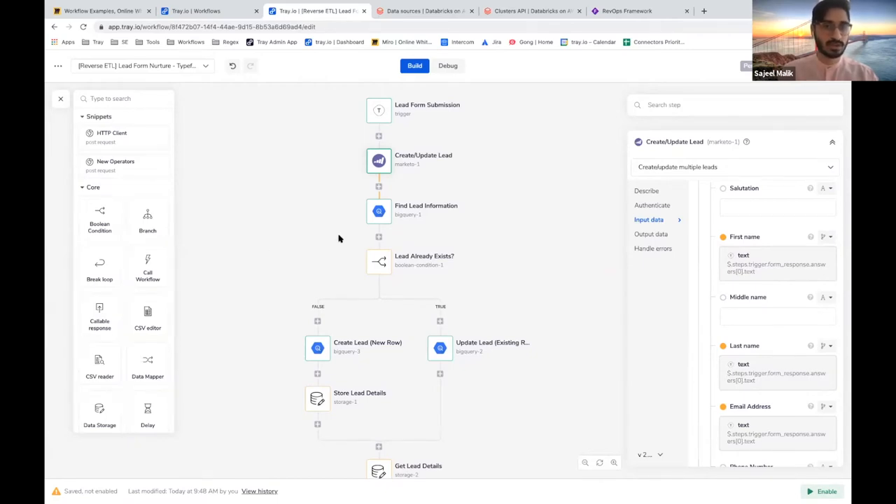
{"action": "mouse_move", "coordinate": [435, 386]}
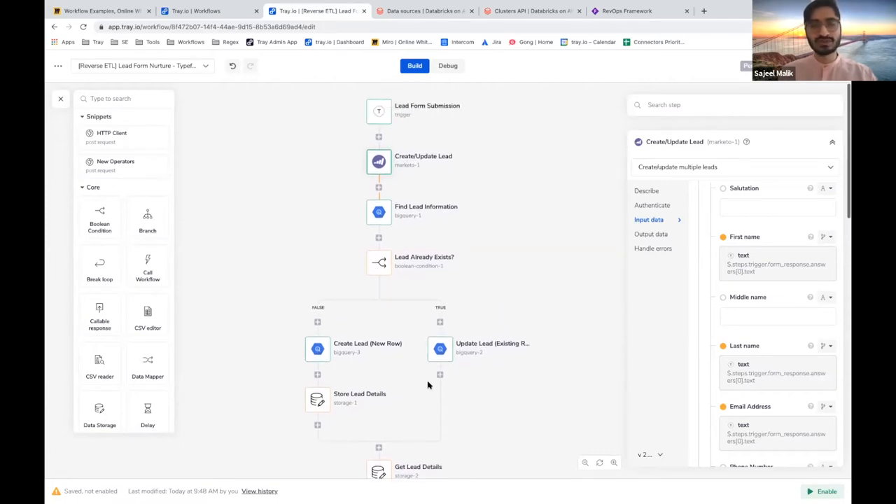
{"action": "scroll", "scroll_direction": "down", "scroll_amount": 3}
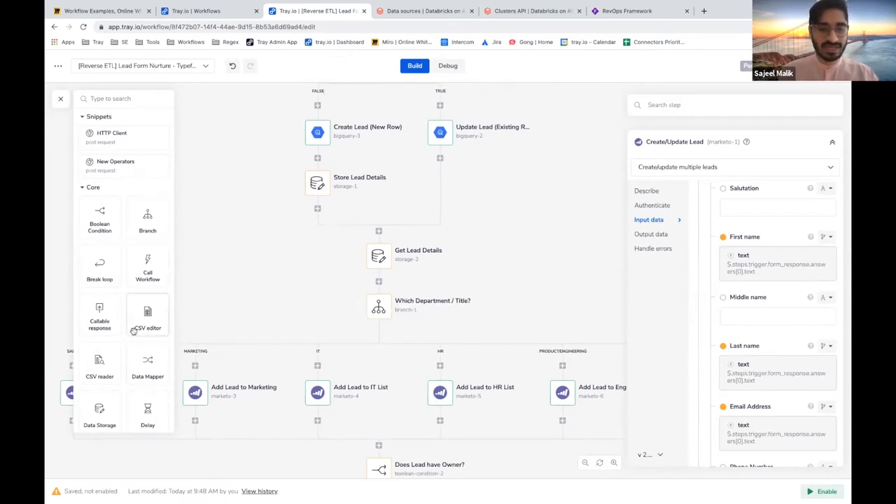
{"action": "mouse_move", "coordinate": [255, 356]}
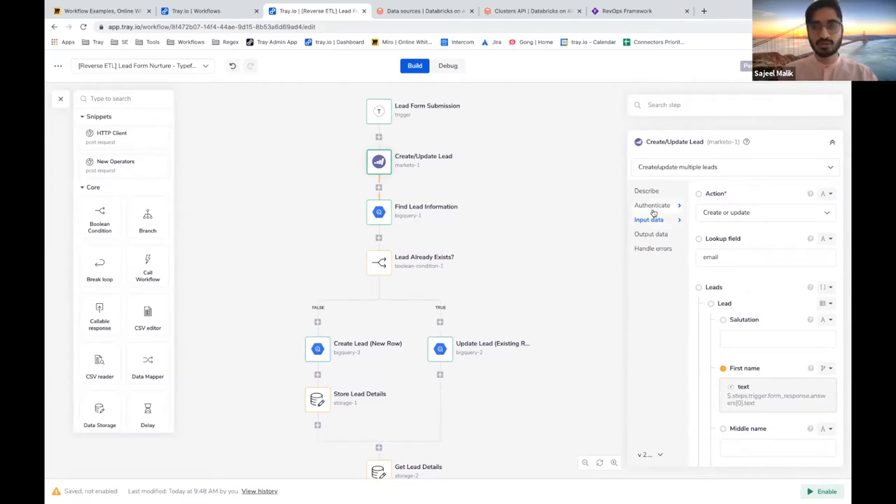
Review the Create/Update Lead step's authentication and its first name, last name and email mappings.
{"action": "left_click", "coordinate": [652, 204]}
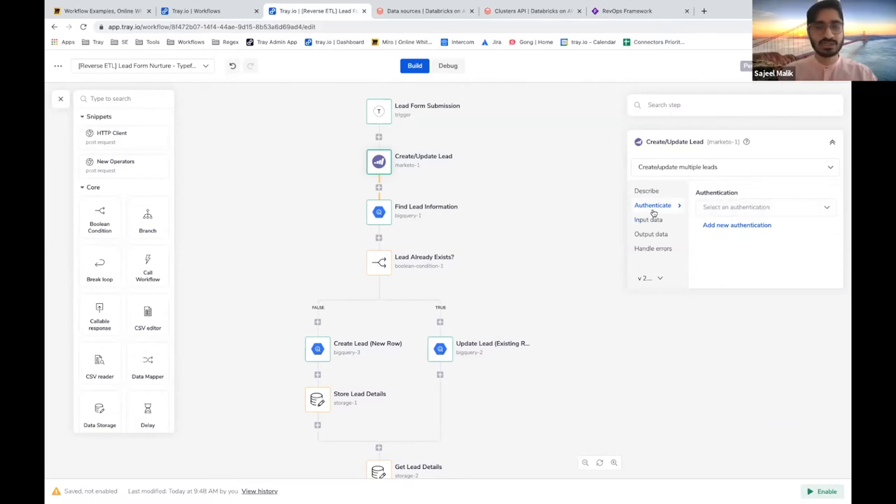
{"action": "left_click", "coordinate": [648, 218]}
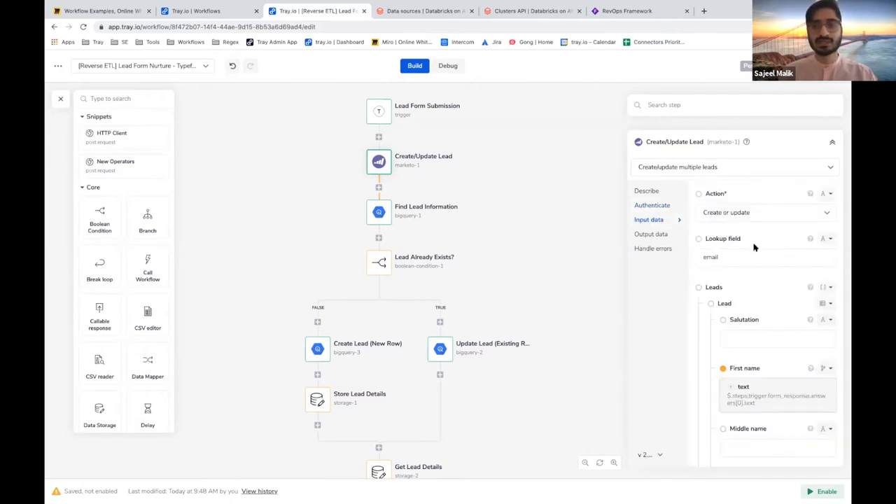
{"action": "scroll", "scroll_direction": "down", "scroll_amount": 3}
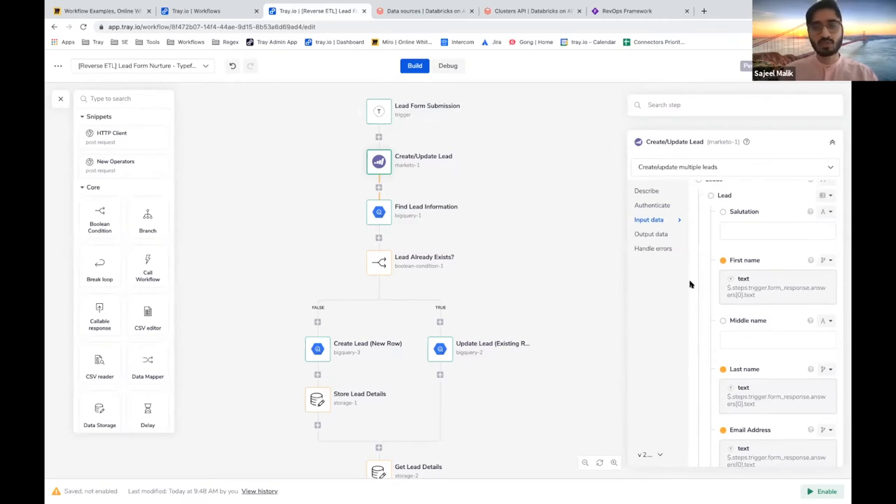
{"action": "mouse_move", "coordinate": [378, 113]}
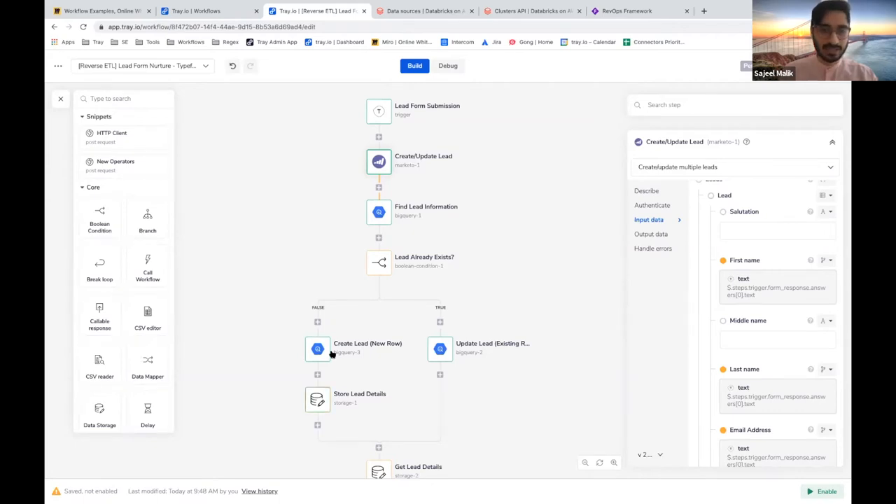
{"action": "mouse_move", "coordinate": [378, 263]}
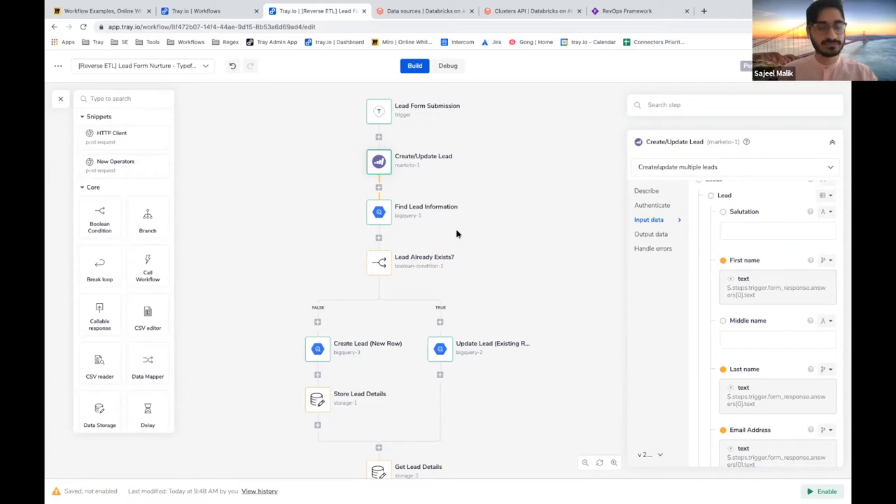
{"action": "scroll", "scroll_direction": "down", "scroll_amount": 3}
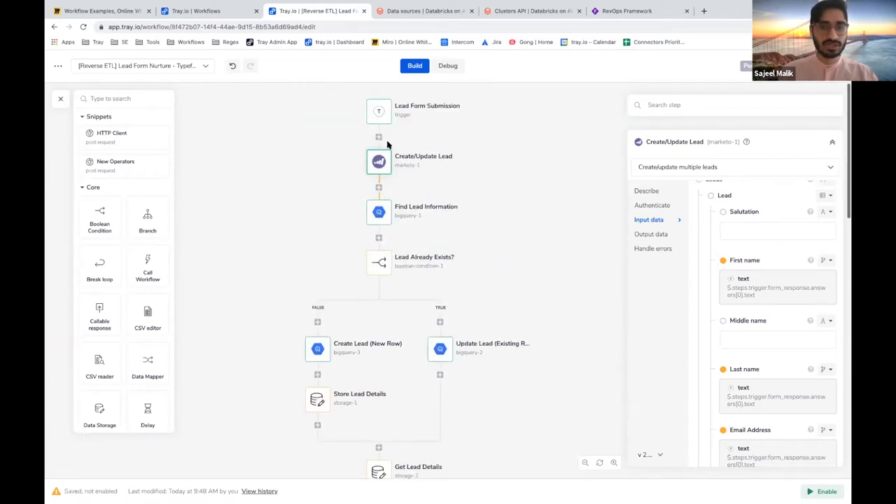
Inspect the Lead Form Submission trigger's webhook settings with the NPS Typeform Survey (Test) form.
{"action": "left_click", "coordinate": [378, 111]}
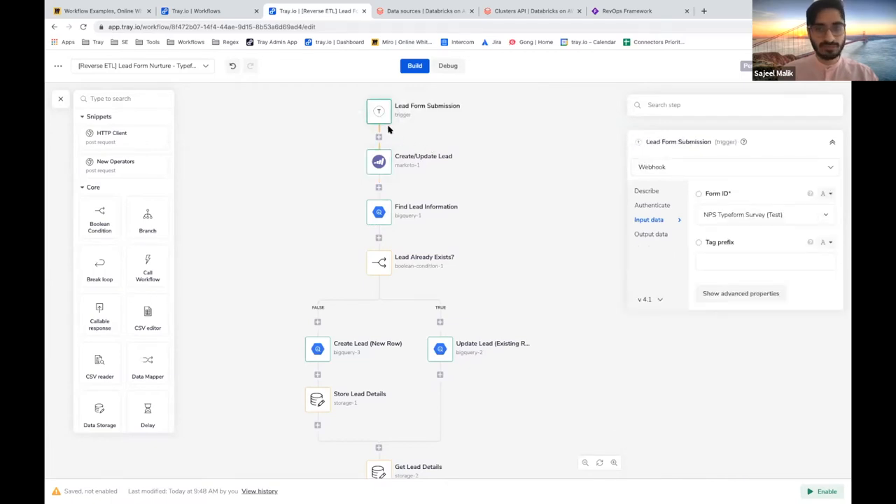
{"action": "mouse_move", "coordinate": [397, 137]}
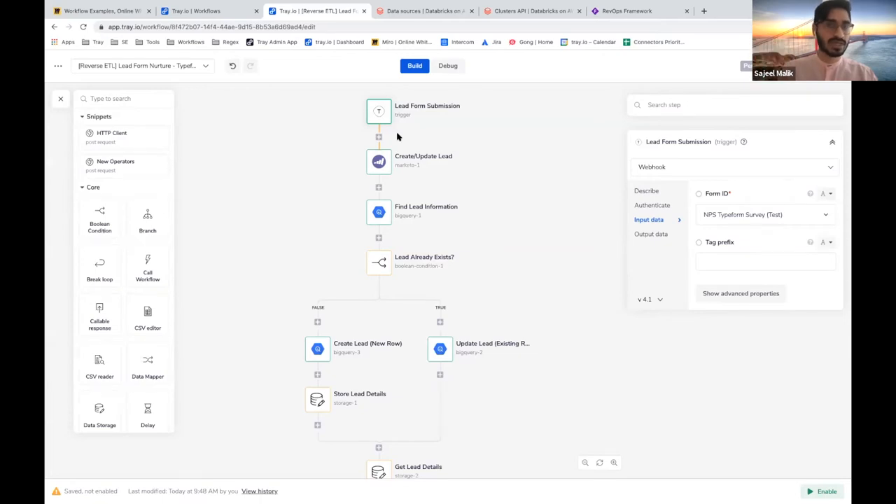
{"action": "mouse_move", "coordinate": [395, 134]}
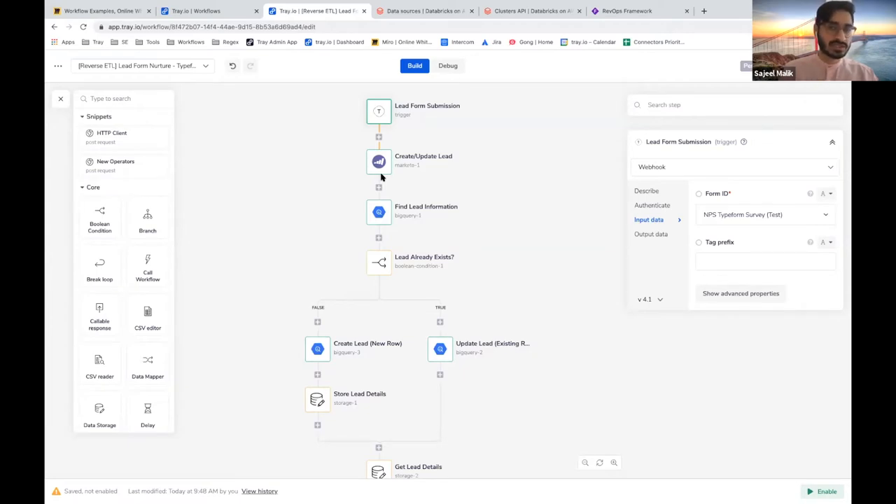
{"action": "mouse_move", "coordinate": [384, 130]}
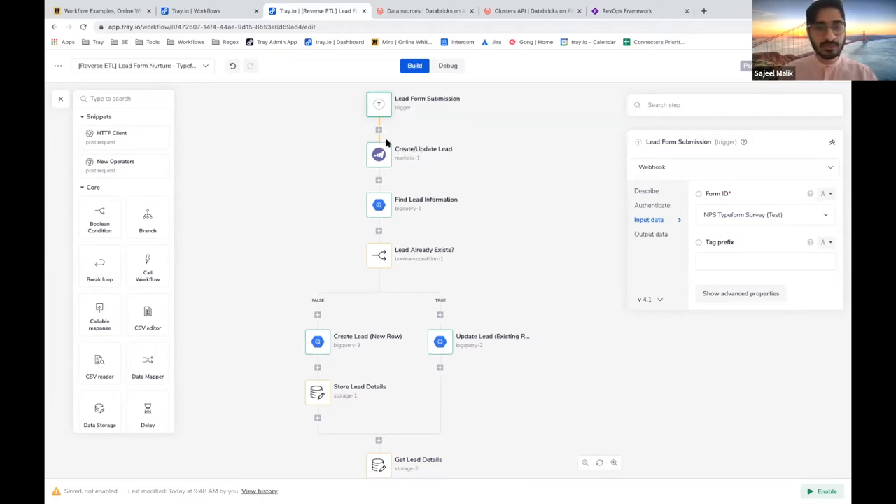
{"action": "scroll", "scroll_direction": "down", "scroll_amount": 3}
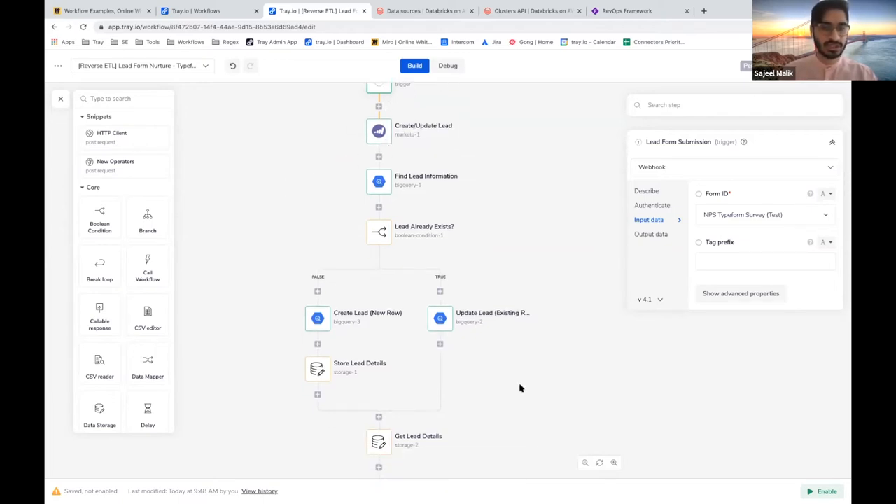
{"action": "mouse_move", "coordinate": [378, 182]}
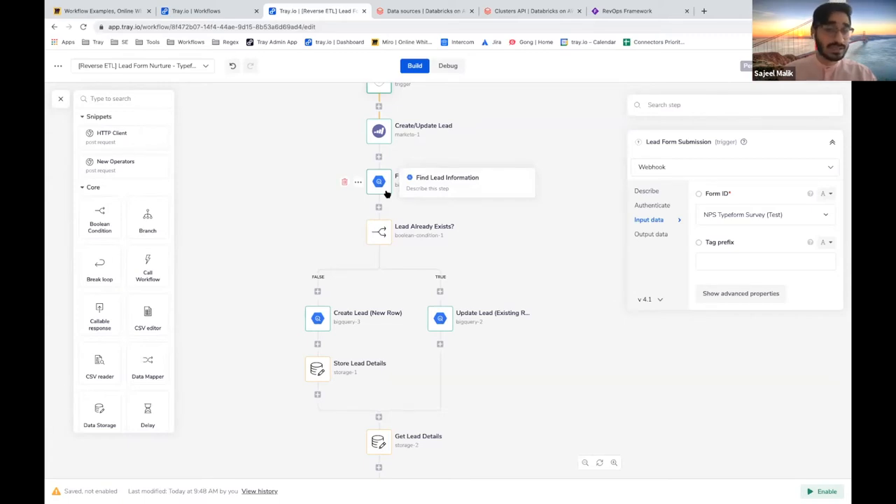
{"action": "scroll", "scroll_direction": "down", "scroll_amount": 3}
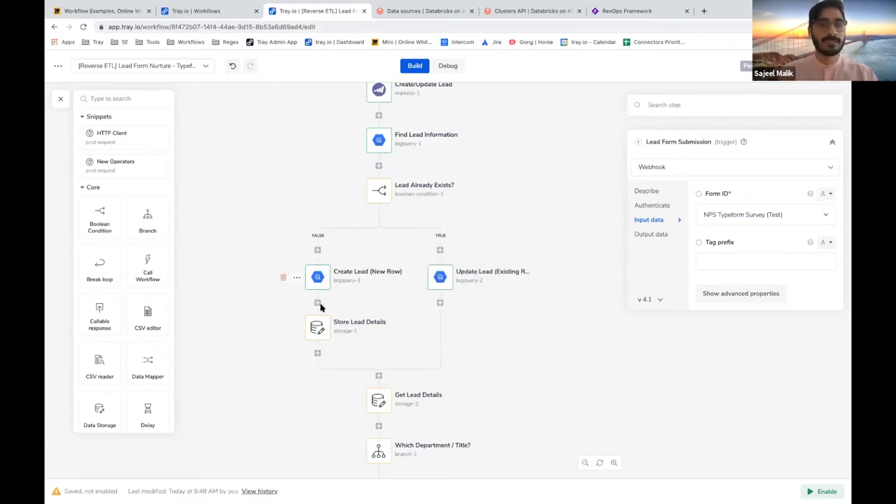
{"action": "scroll", "scroll_direction": "down", "scroll_amount": 3}
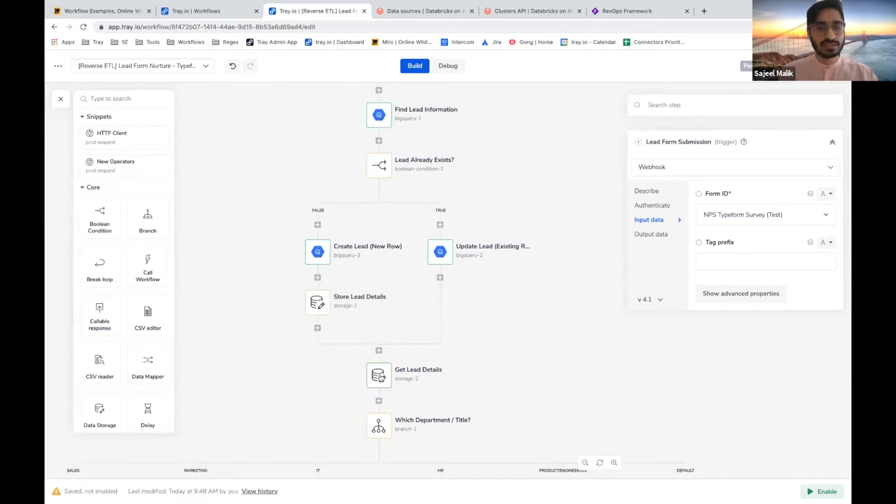
{"action": "mouse_move", "coordinate": [442, 277]}
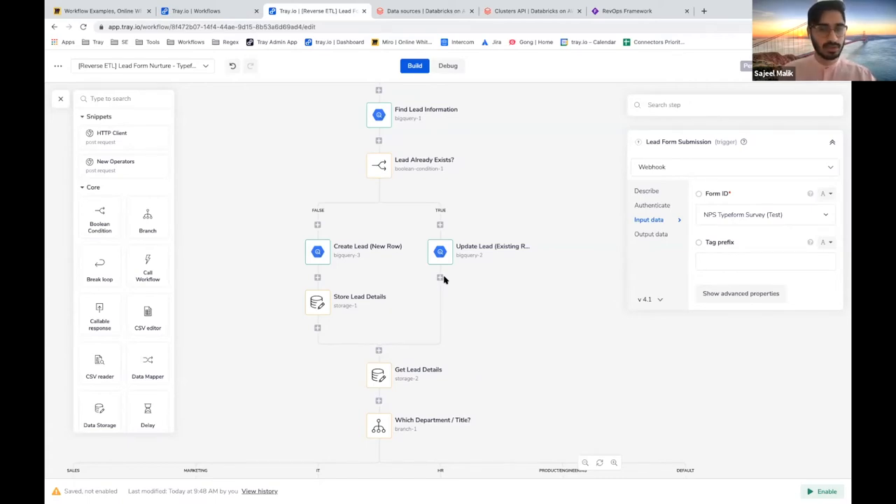
{"action": "scroll", "scroll_direction": "down", "scroll_amount": 3}
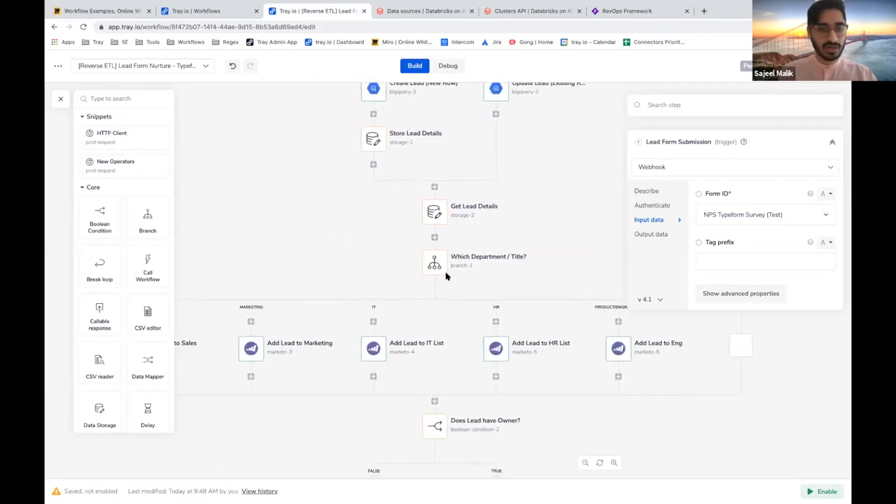
{"action": "scroll", "scroll_direction": "down", "scroll_amount": 3}
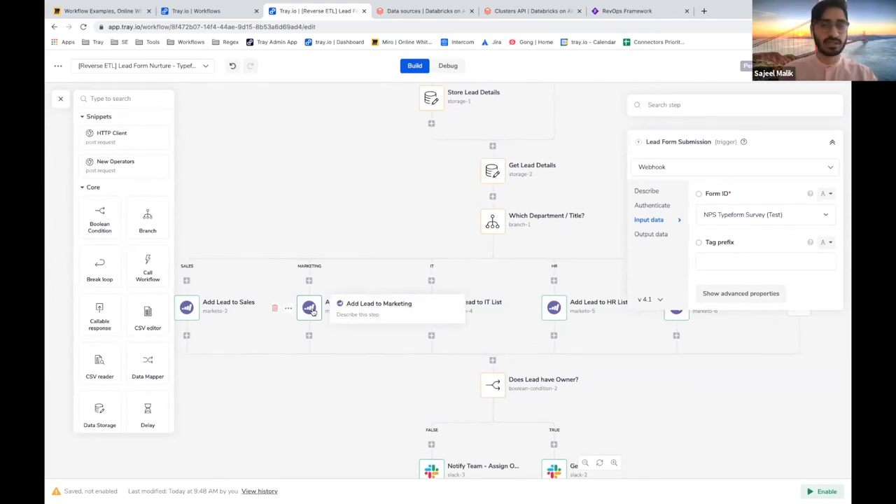
{"action": "scroll", "scroll_direction": "down", "scroll_amount": 3}
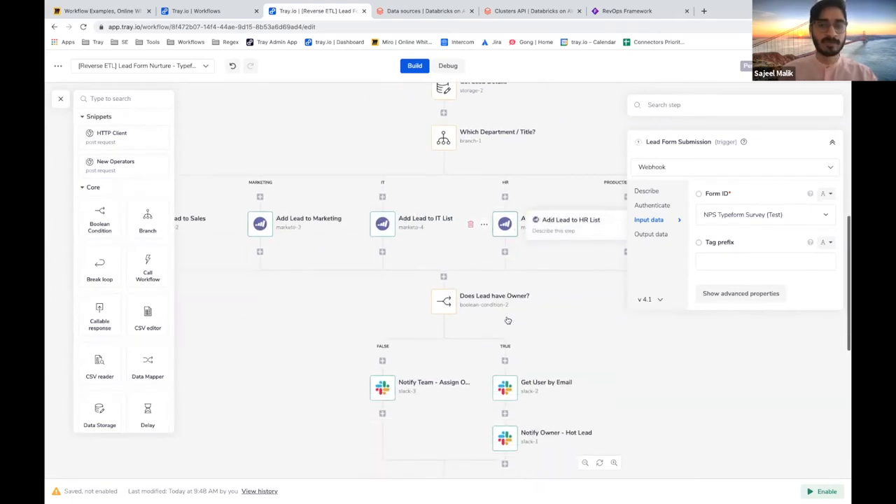
{"action": "scroll", "scroll_direction": "down", "scroll_amount": 3}
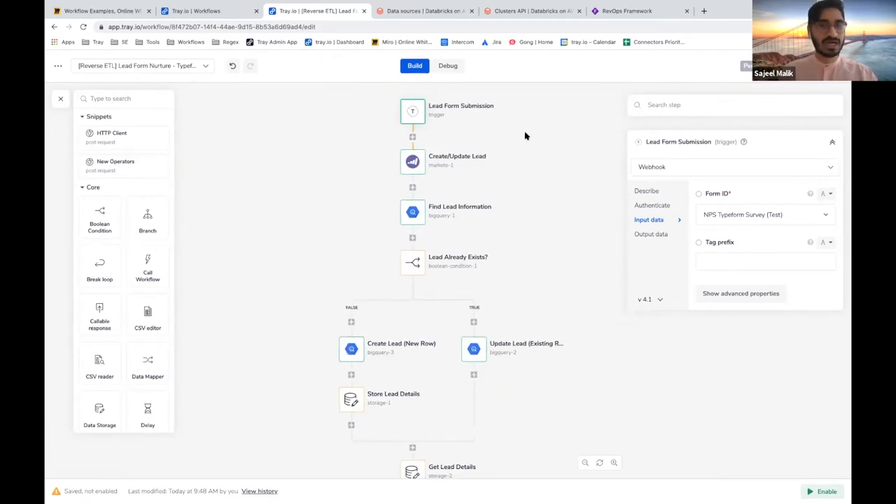
{"action": "mouse_move", "coordinate": [412, 112]}
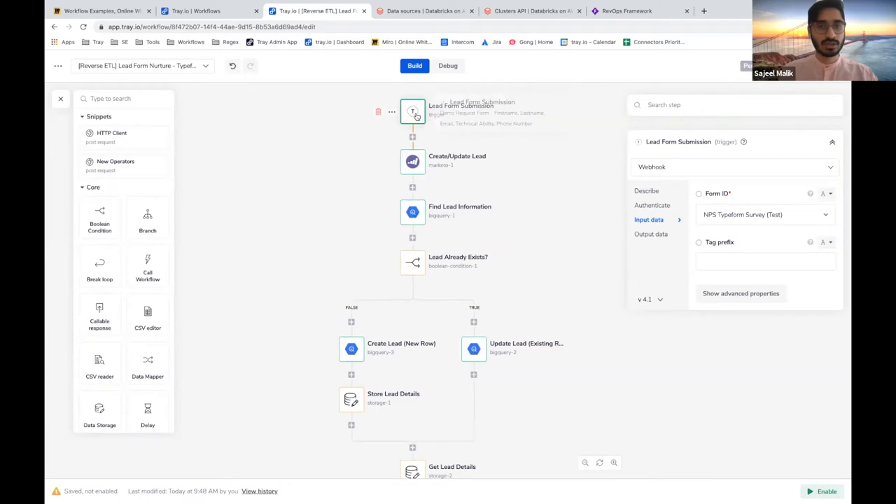
{"action": "mouse_move", "coordinate": [336, 161]}
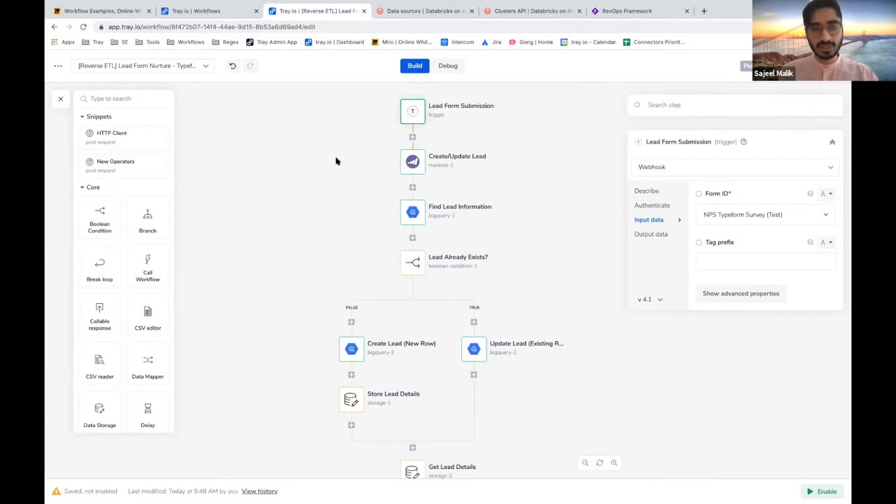
{"action": "mouse_move", "coordinate": [412, 112]}
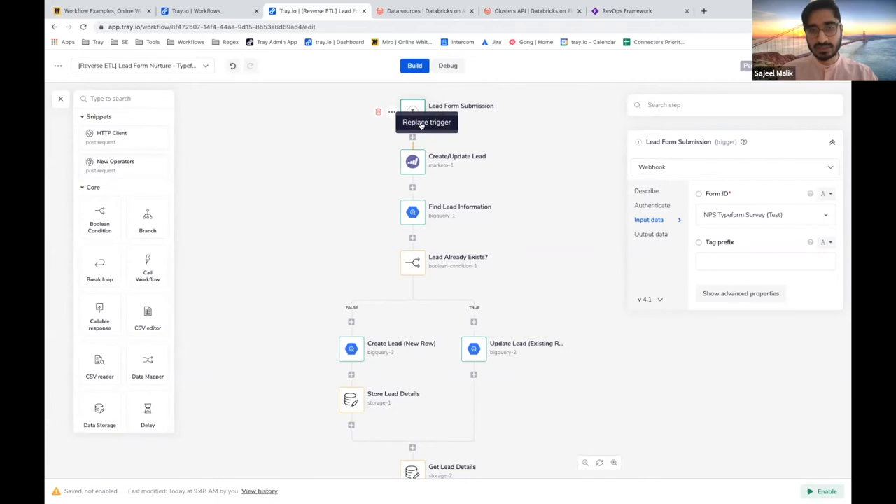
Browse the Replace trigger catalogue of Webhook, Scheduled Trigger and connector triggers.
{"action": "left_click", "coordinate": [428, 122]}
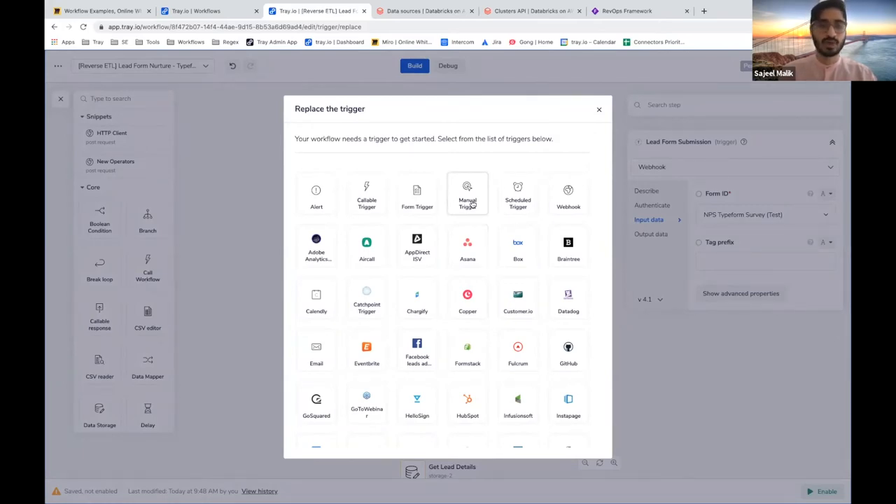
{"action": "mouse_move", "coordinate": [472, 204]}
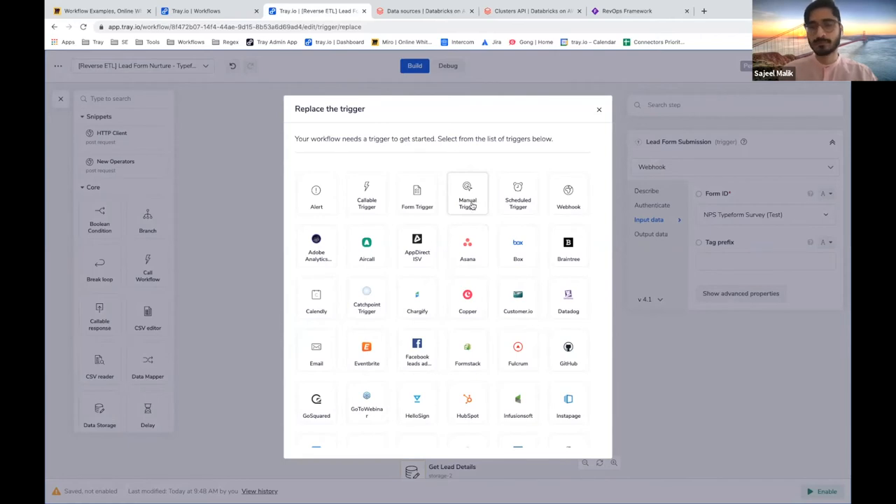
{"action": "mouse_move", "coordinate": [519, 193]}
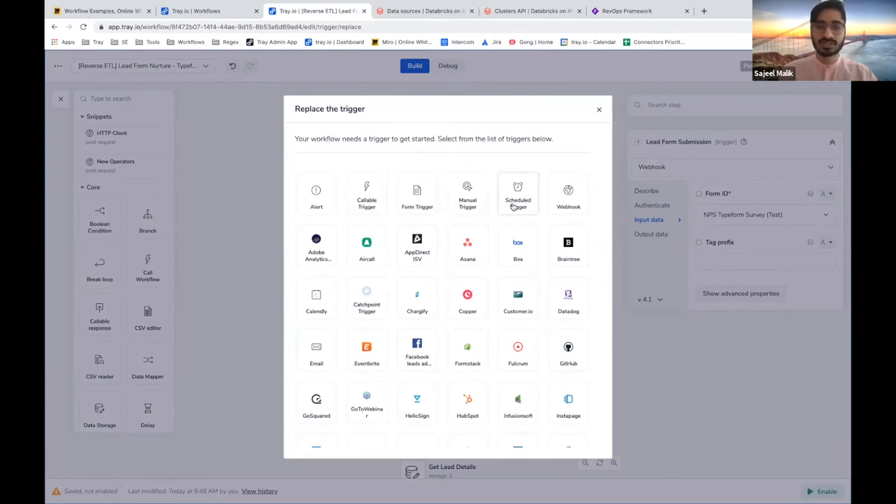
{"action": "mouse_move", "coordinate": [504, 227]}
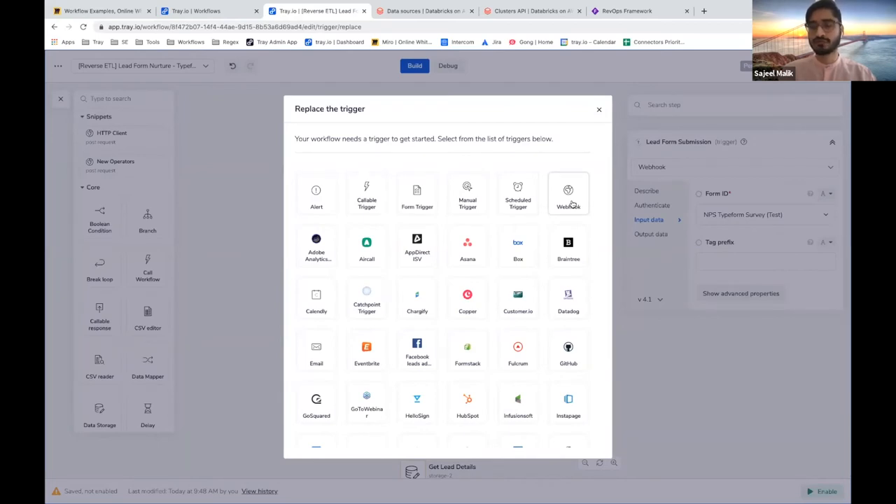
{"action": "mouse_move", "coordinate": [468, 246]}
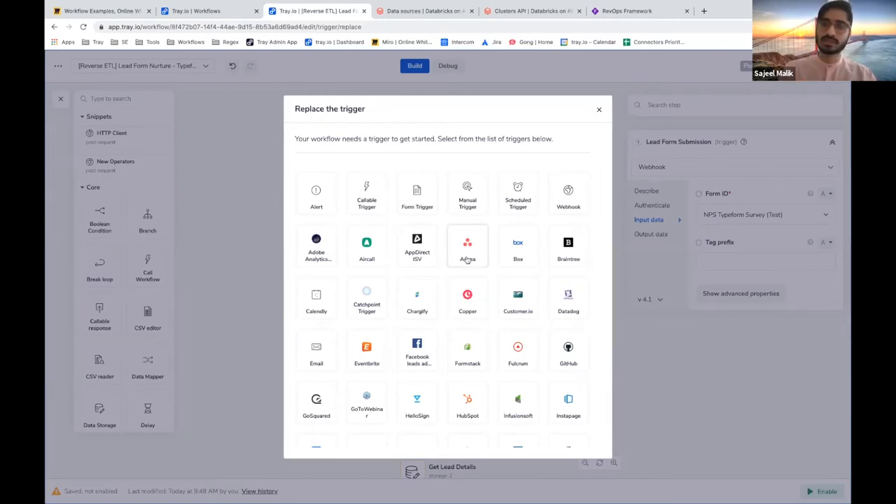
{"action": "scroll", "scroll_direction": "down", "scroll_amount": 3}
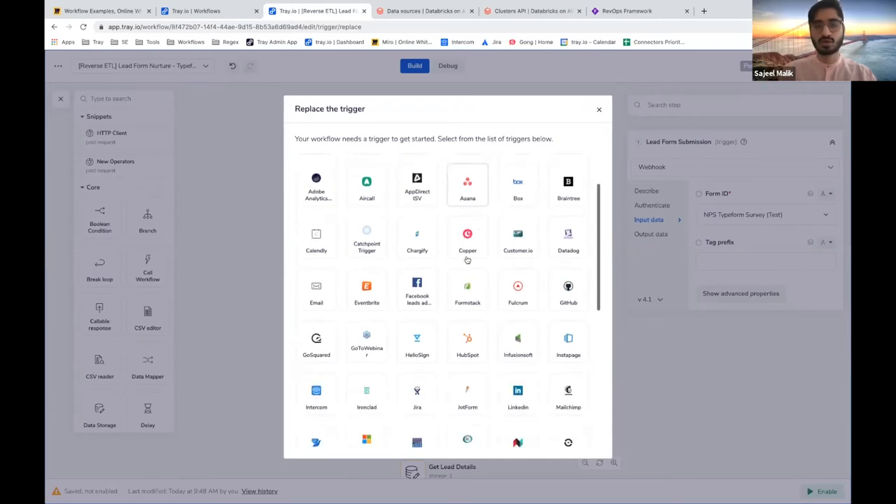
{"action": "scroll", "scroll_direction": "down", "scroll_amount": 3}
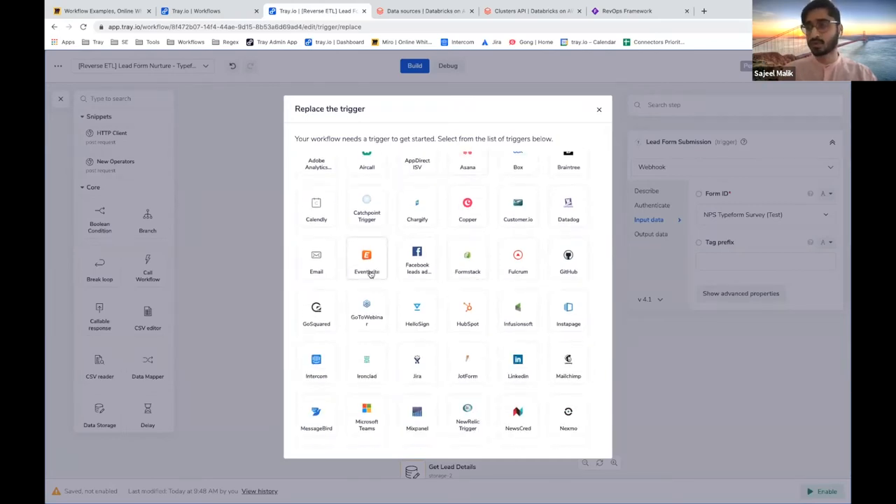
{"action": "mouse_move", "coordinate": [417, 259]}
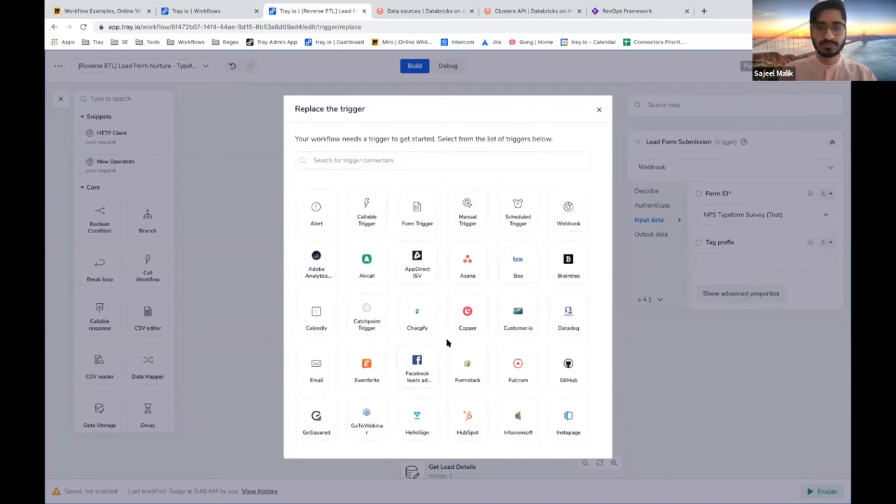
{"action": "scroll", "scroll_direction": "down", "scroll_amount": 3}
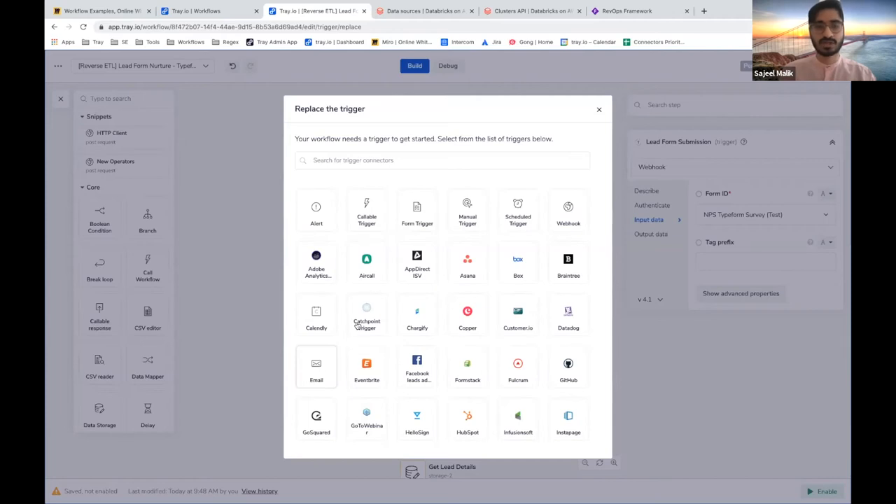
{"action": "mouse_move", "coordinate": [367, 210]}
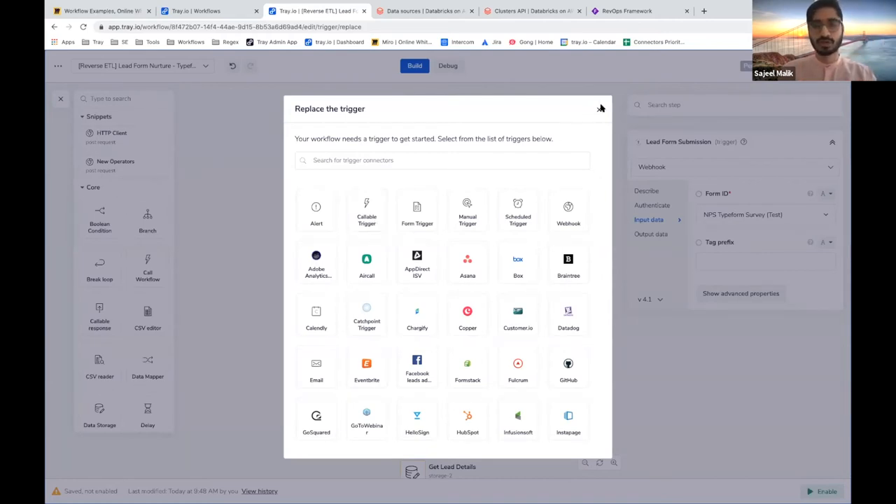
Dismiss the trigger catalogue, keeping the Lead Form Submission trigger.
{"action": "left_click", "coordinate": [601, 109]}
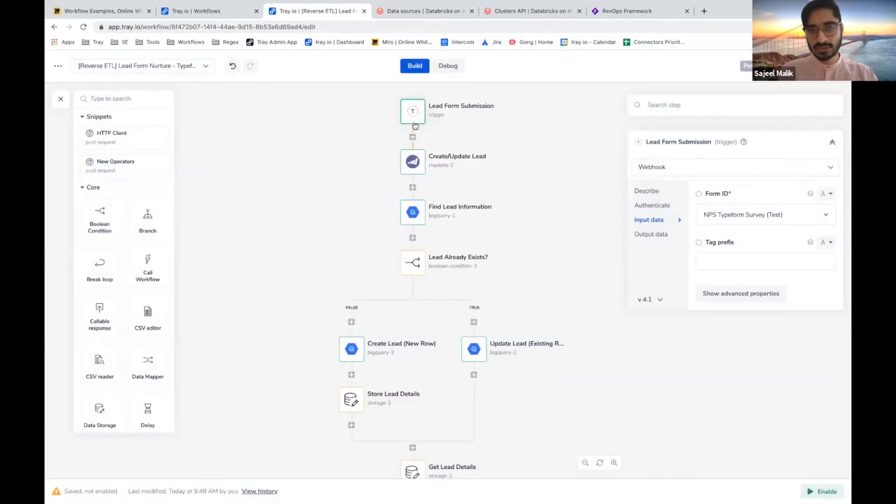
{"action": "mouse_move", "coordinate": [412, 112]}
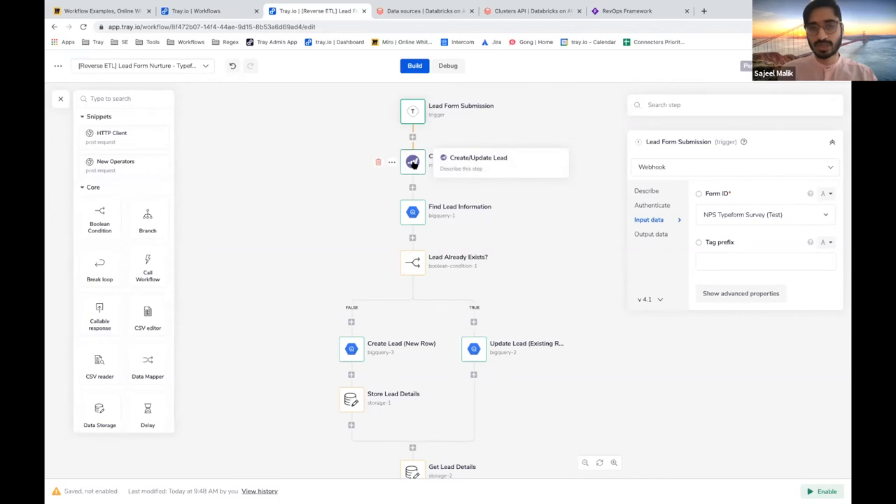
Review the Create/Update Lead settings (multiple leads, email lookup) and browse the connectors library.
{"action": "left_click", "coordinate": [412, 162]}
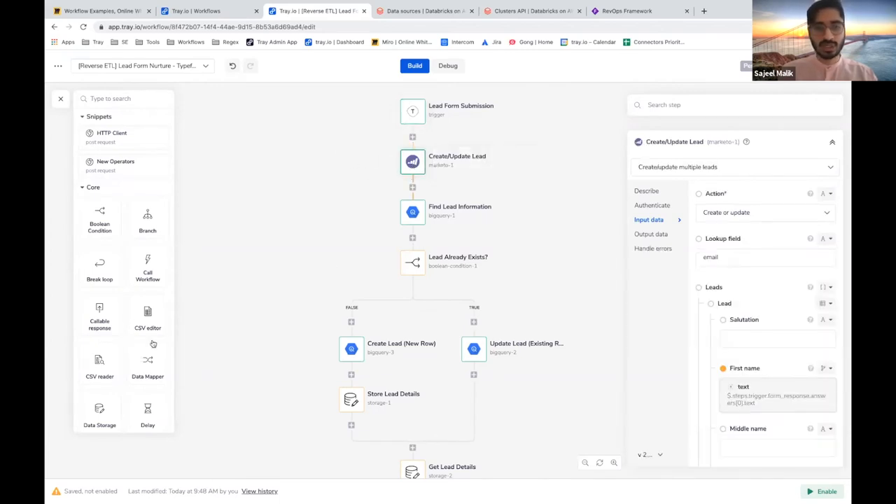
{"action": "scroll", "scroll_direction": "down", "scroll_amount": 3}
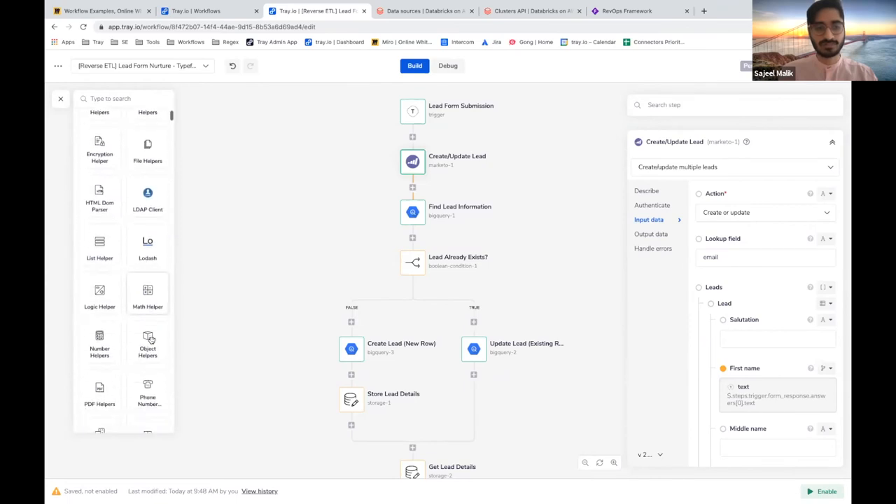
{"action": "scroll", "scroll_direction": "down", "scroll_amount": 3}
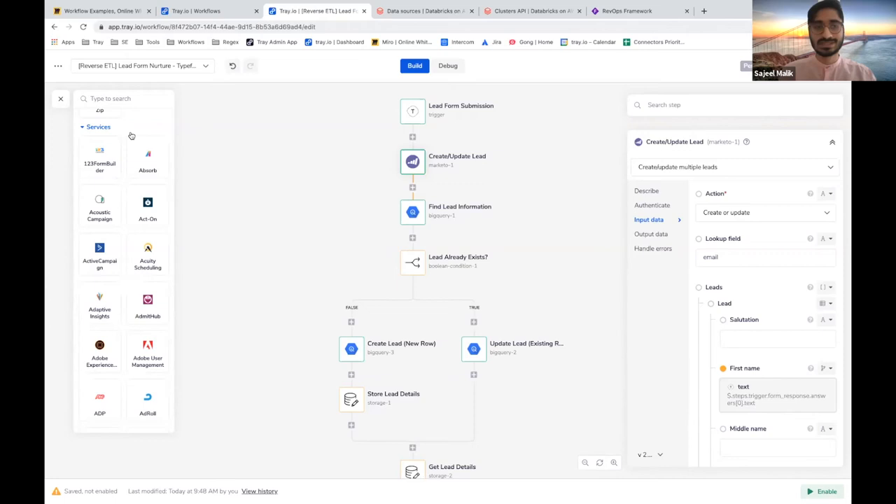
{"action": "mouse_move", "coordinate": [232, 227]}
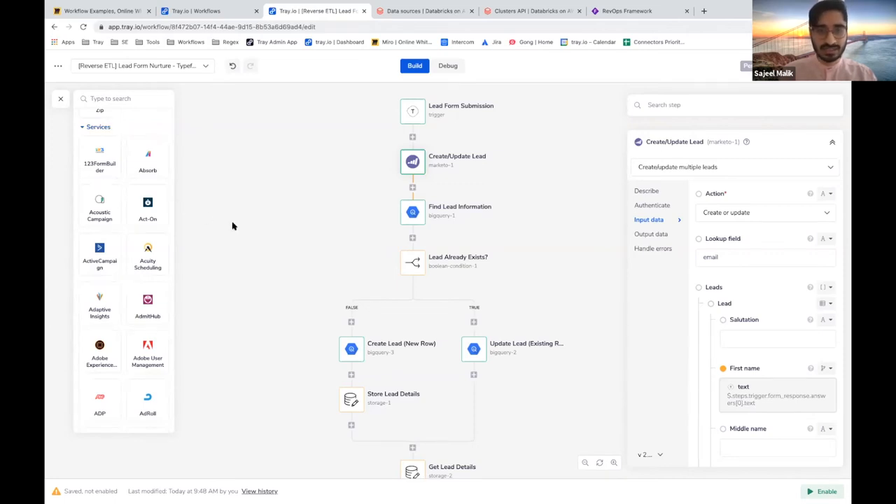
{"action": "mouse_move", "coordinate": [412, 213]}
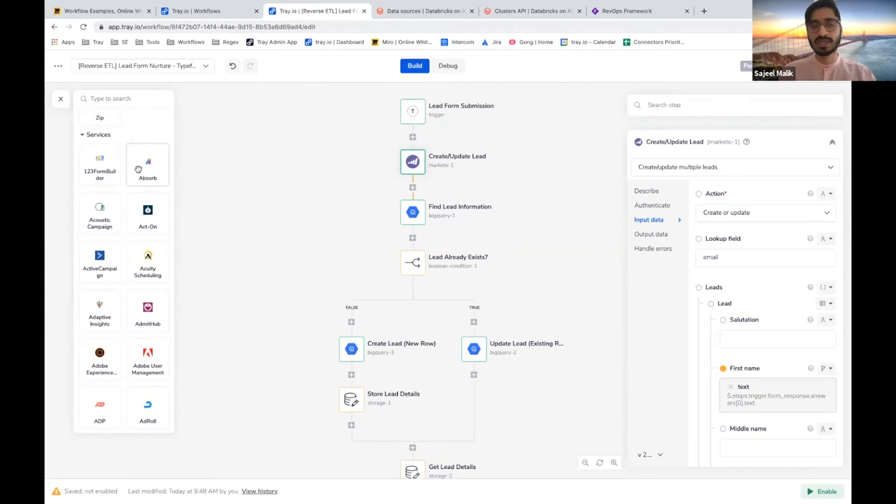
{"action": "scroll", "scroll_direction": "down", "scroll_amount": 3}
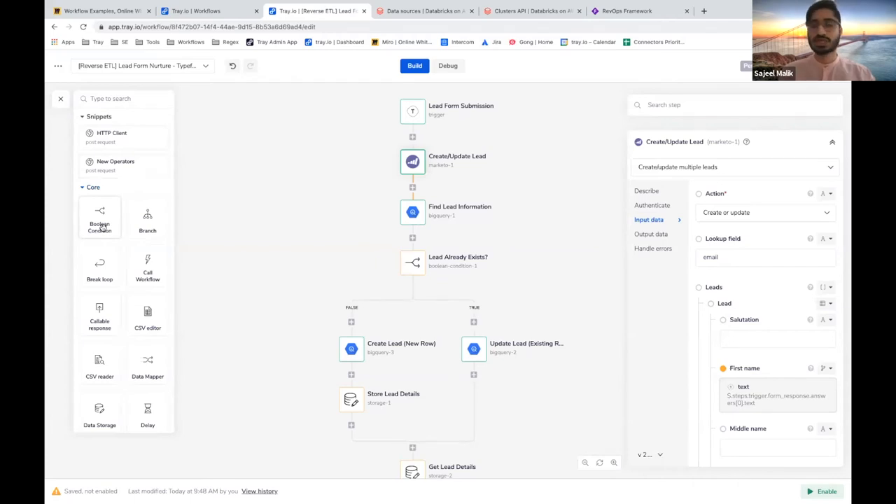
{"action": "mouse_move", "coordinate": [124, 225]}
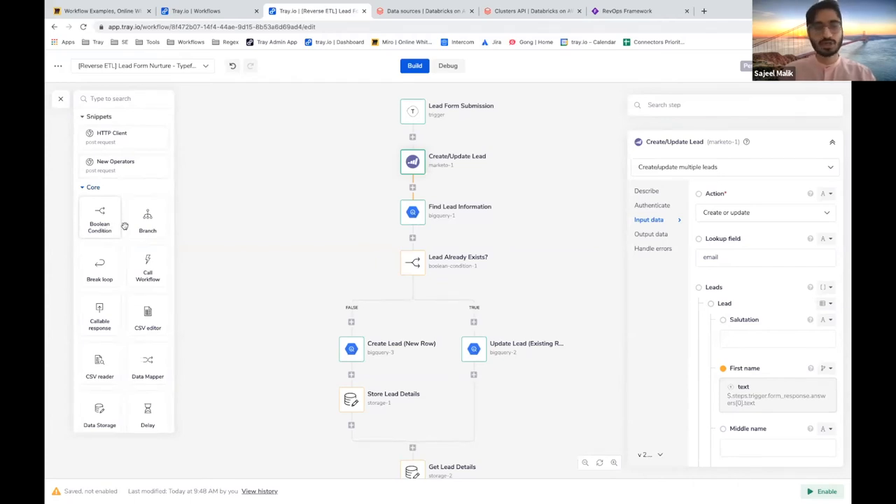
{"action": "scroll", "scroll_direction": "down", "scroll_amount": 3}
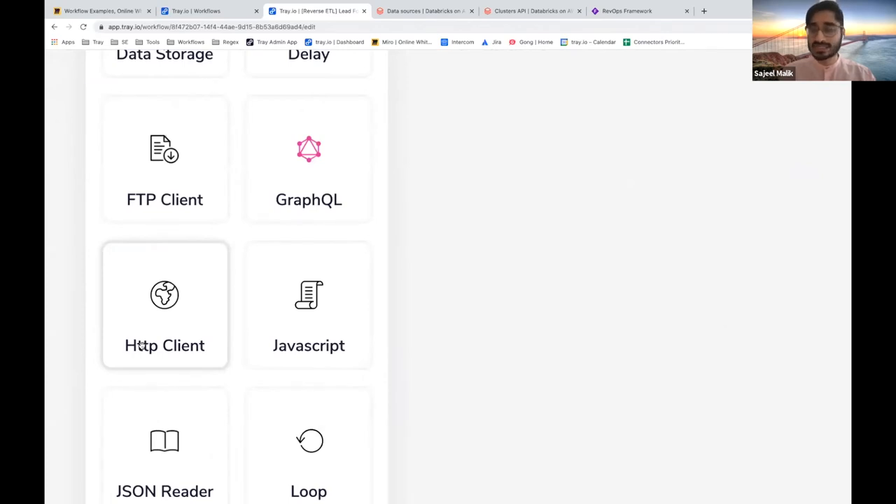
{"action": "mouse_move", "coordinate": [168, 356]}
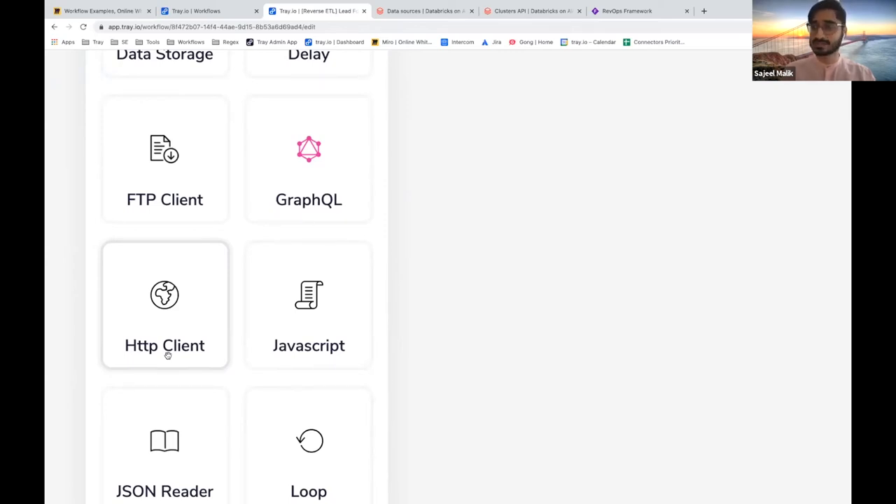
{"action": "scroll", "scroll_direction": "down", "scroll_amount": 3}
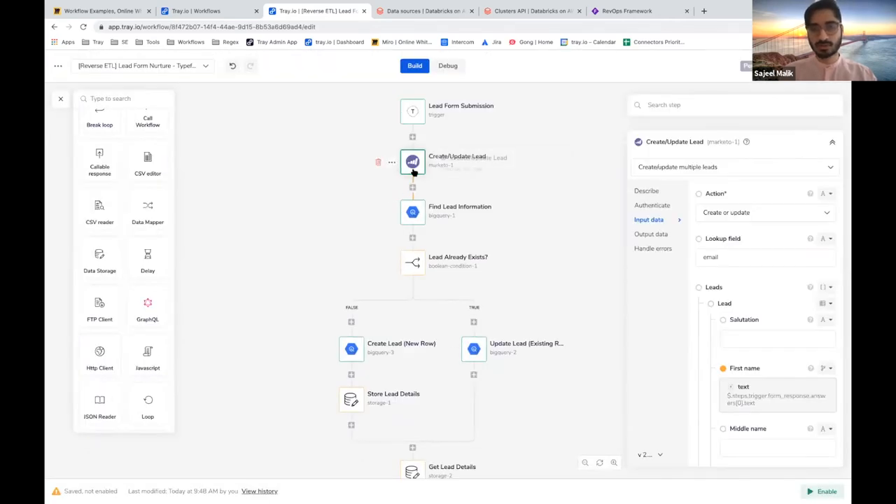
{"action": "mouse_move", "coordinate": [412, 162]}
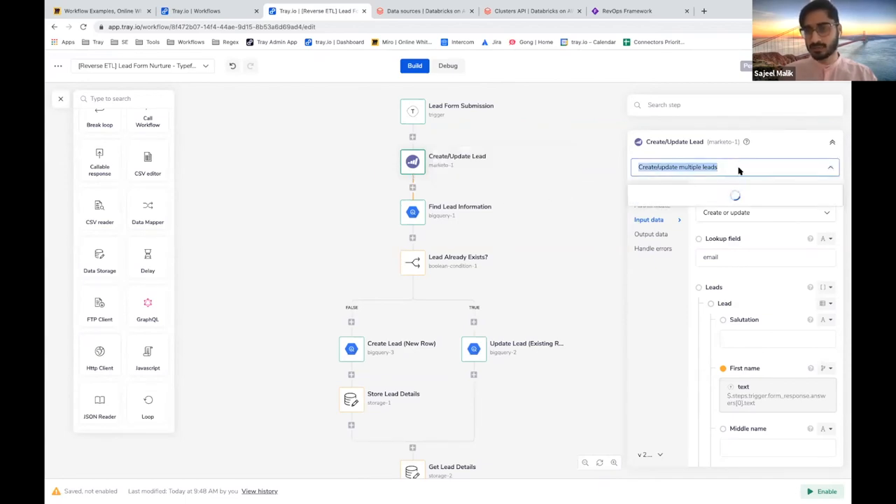
{"action": "left_click", "coordinate": [734, 167]}
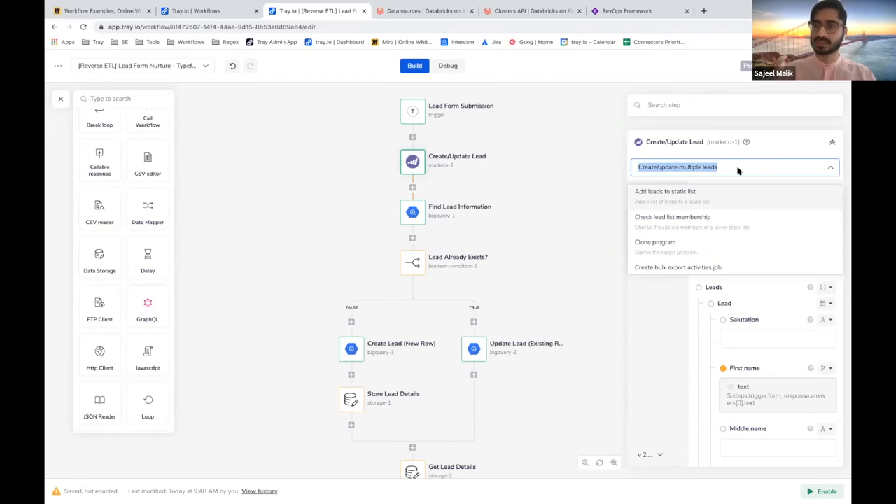
{"action": "scroll", "scroll_direction": "down", "scroll_amount": 3}
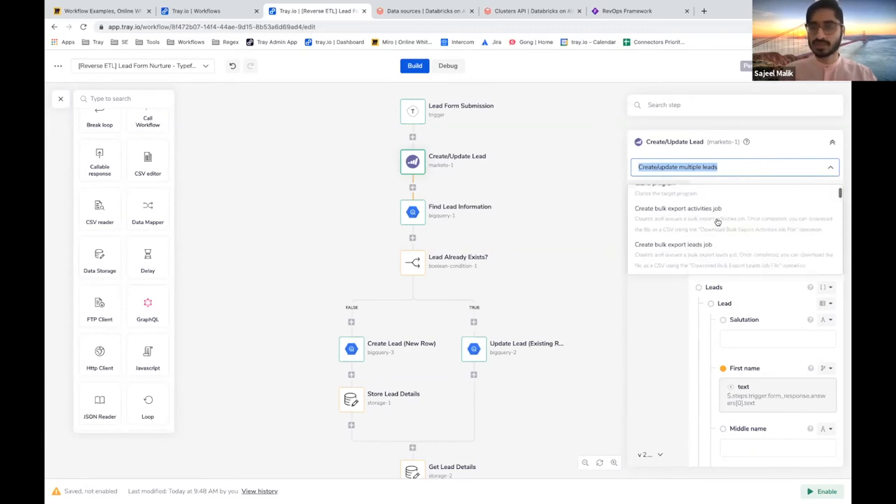
{"action": "scroll", "scroll_direction": "down", "scroll_amount": 3}
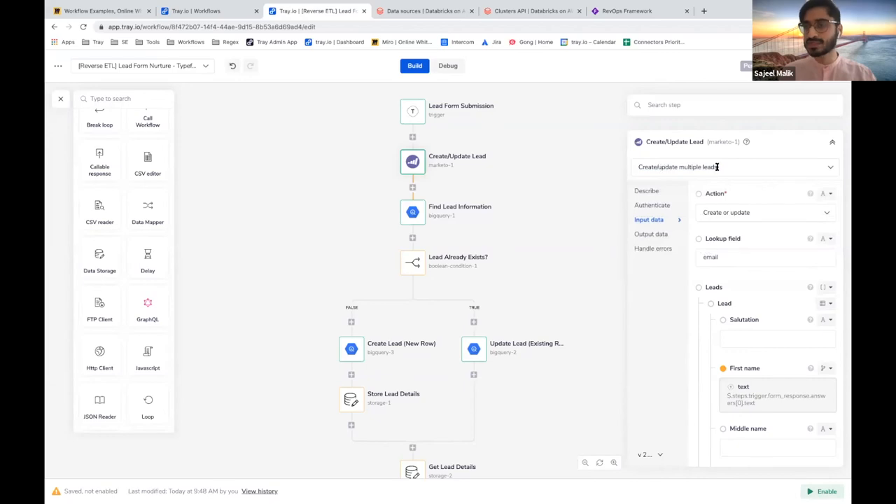
{"action": "mouse_move", "coordinate": [703, 188]}
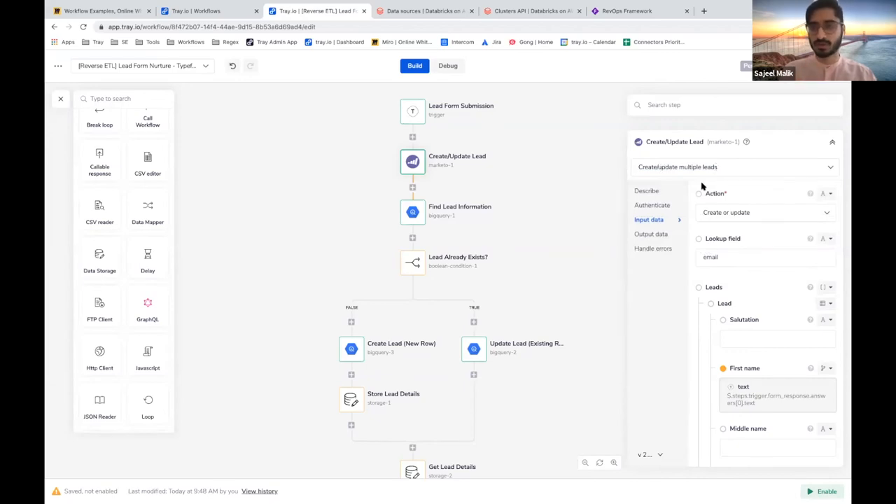
{"action": "left_click", "coordinate": [653, 204]}
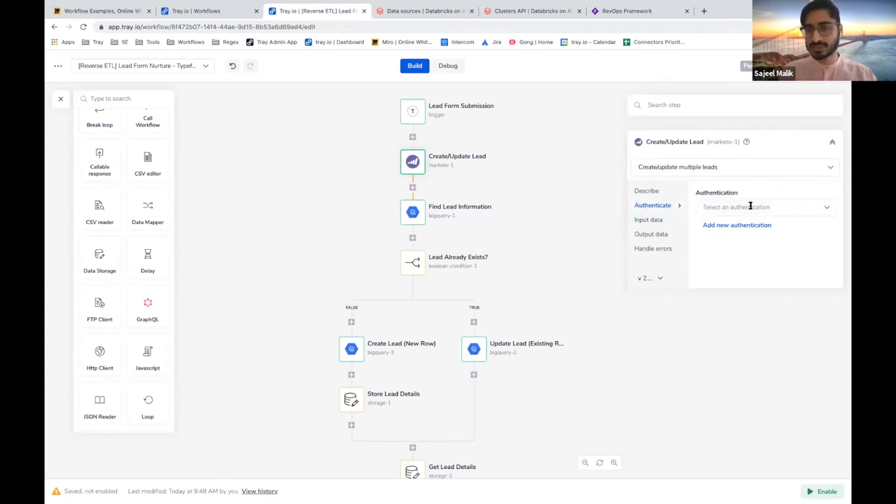
{"action": "left_click", "coordinate": [765, 207]}
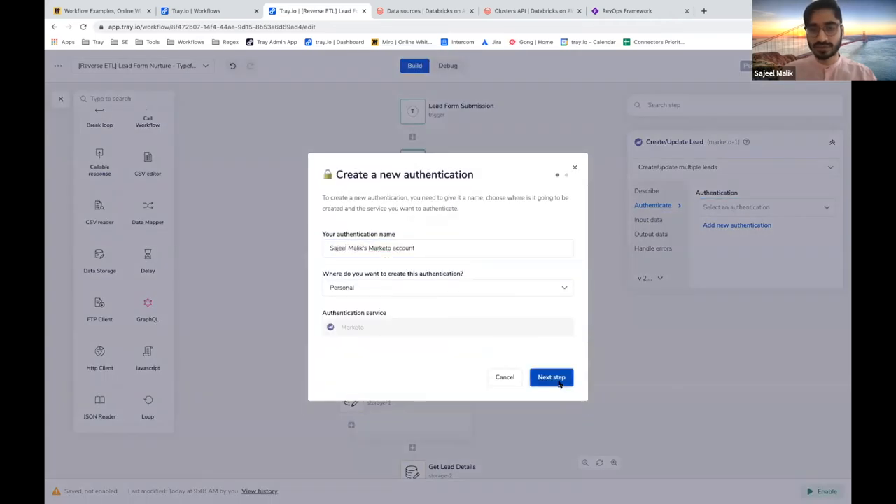
{"action": "left_click", "coordinate": [552, 377]}
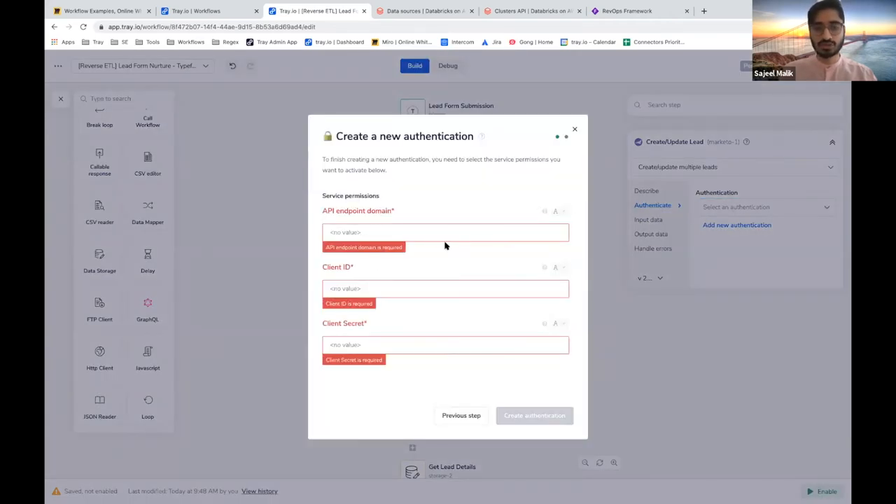
{"action": "mouse_move", "coordinate": [428, 336]}
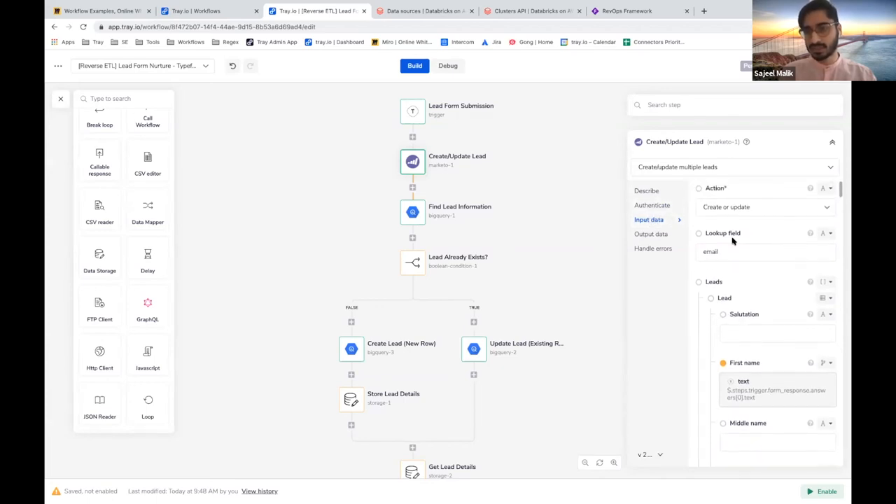
{"action": "scroll", "scroll_direction": "down", "scroll_amount": 3}
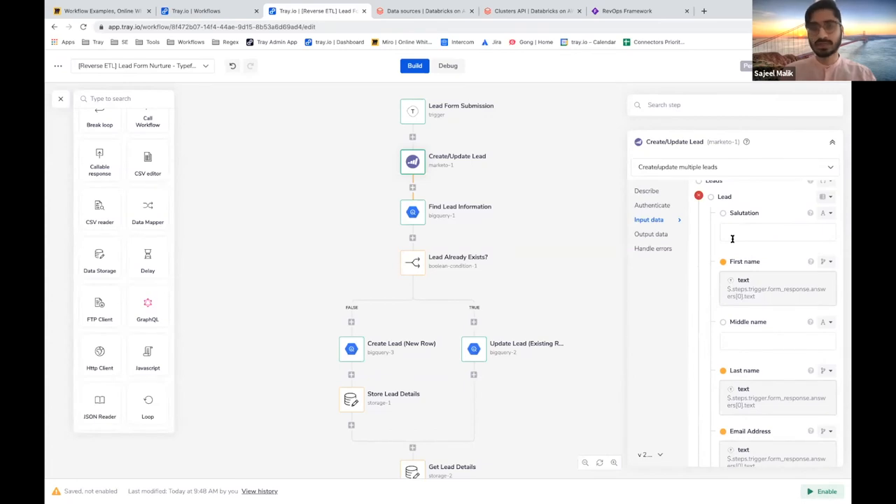
{"action": "scroll", "scroll_direction": "down", "scroll_amount": 3}
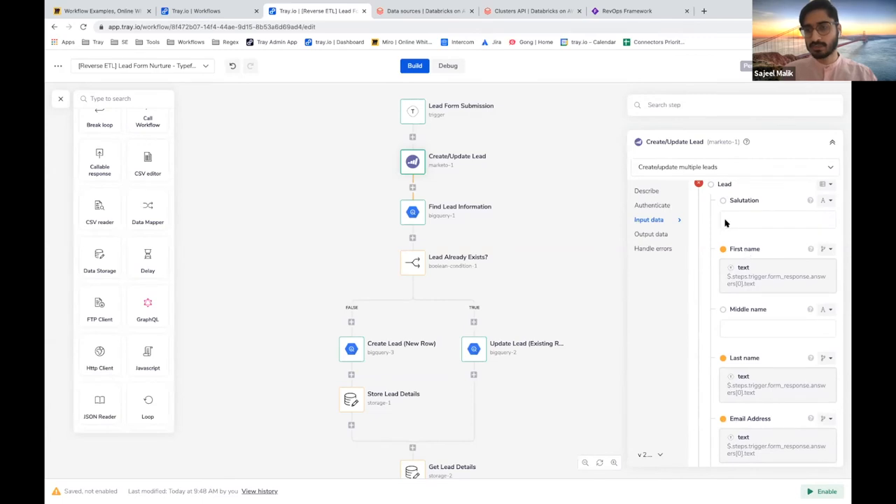
{"action": "mouse_move", "coordinate": [680, 241]}
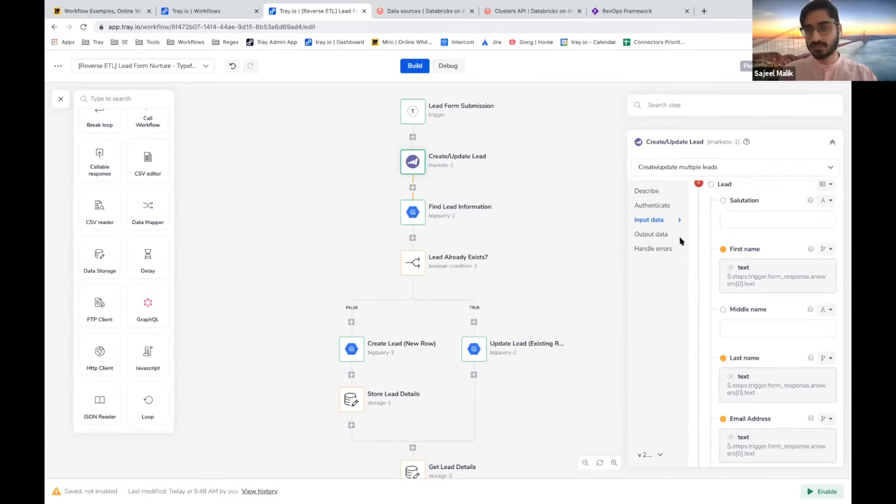
{"action": "mouse_move", "coordinate": [413, 112]}
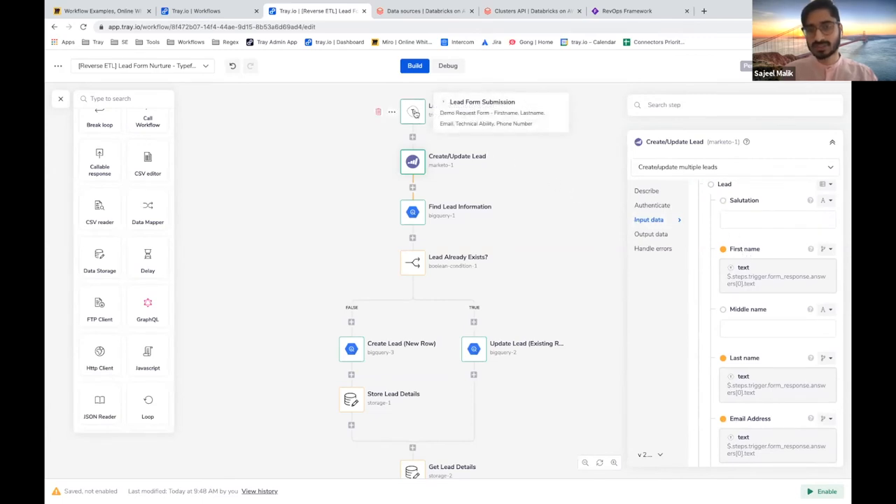
{"action": "left_click", "coordinate": [412, 112]}
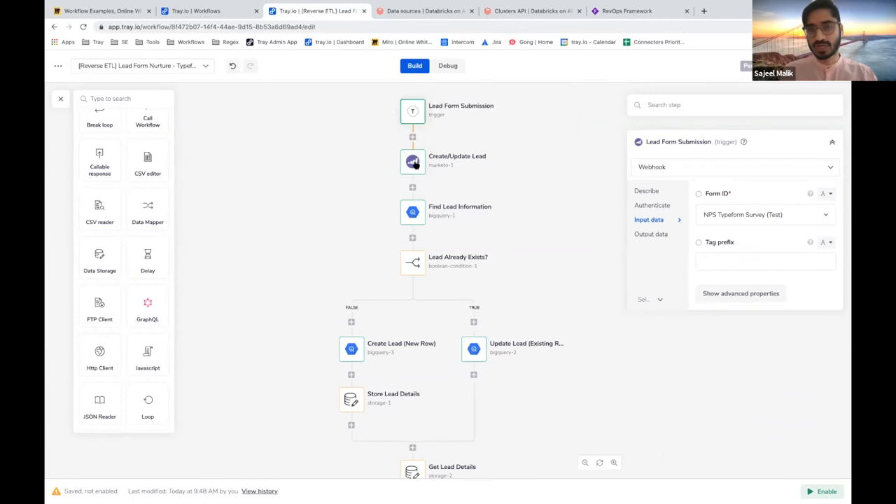
{"action": "left_click", "coordinate": [412, 161]}
{"action": "type", "text": "text"}
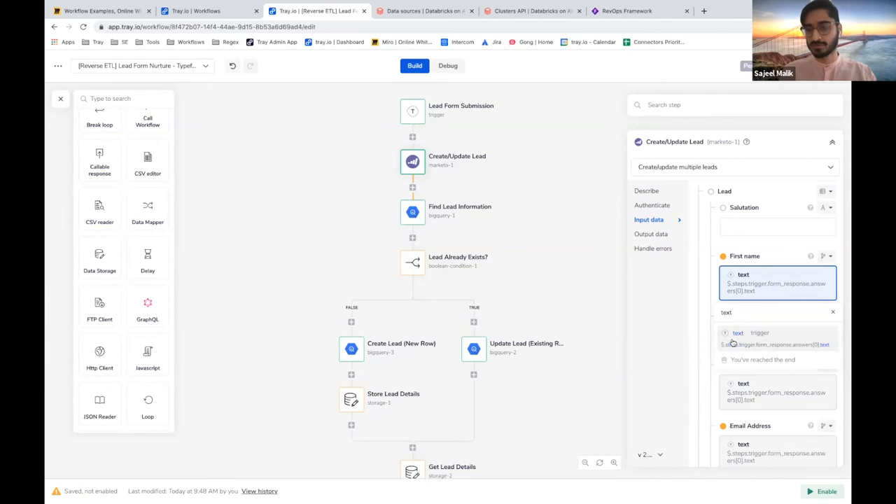
{"action": "left_click", "coordinate": [759, 333]}
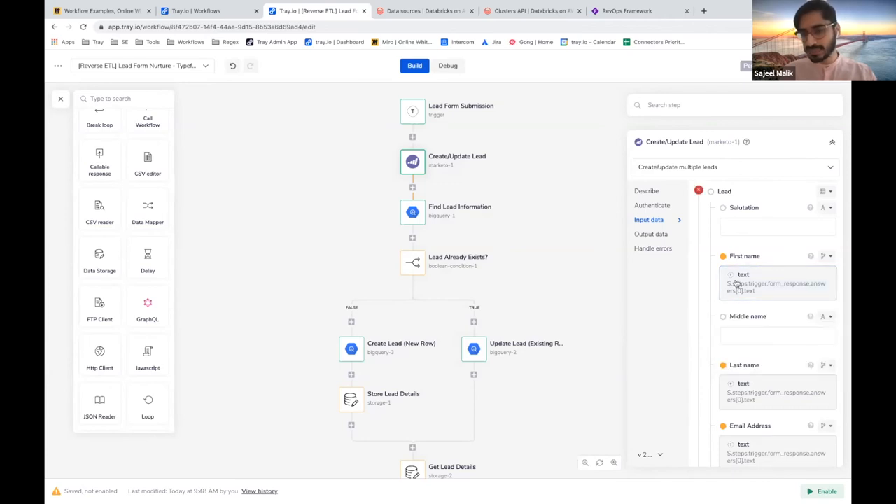
{"action": "mouse_move", "coordinate": [463, 120]}
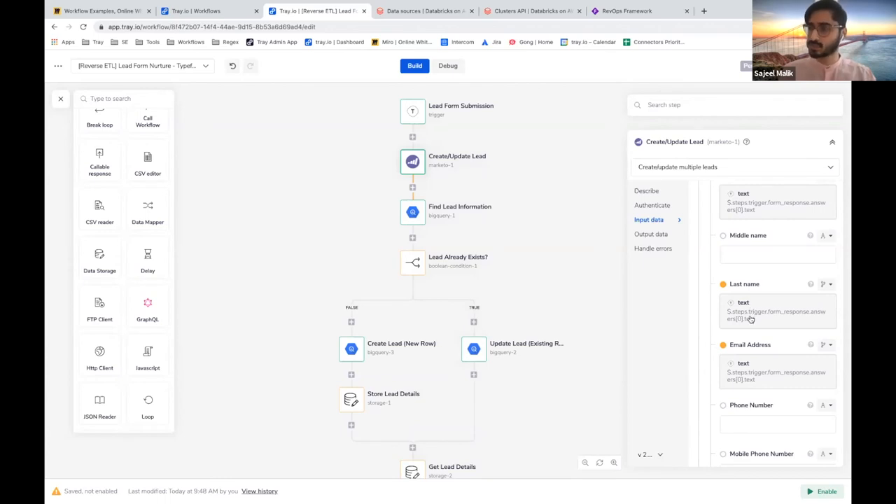
{"action": "mouse_move", "coordinate": [411, 112]}
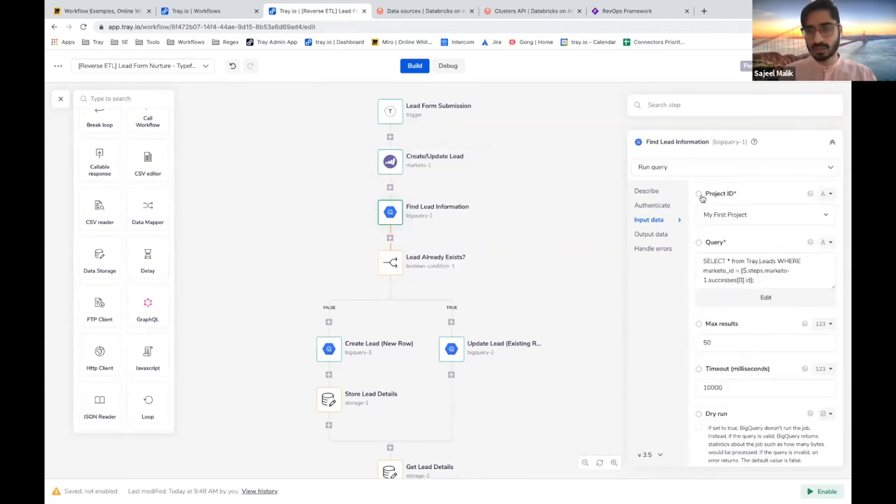
Inspect the Lead Already Exists? condition and the Create Lead (New Row) step's Tray_Test dataset and user_data_test table.
{"action": "left_click", "coordinate": [749, 277]}
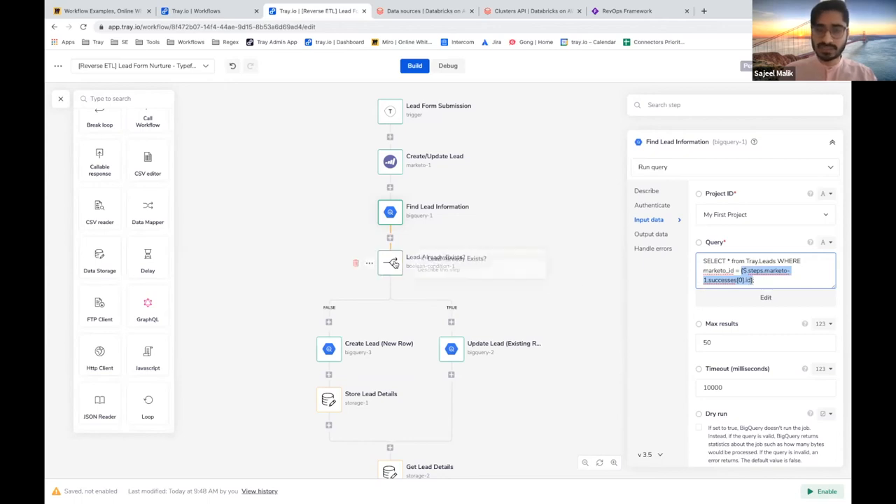
{"action": "left_click", "coordinate": [389, 263]}
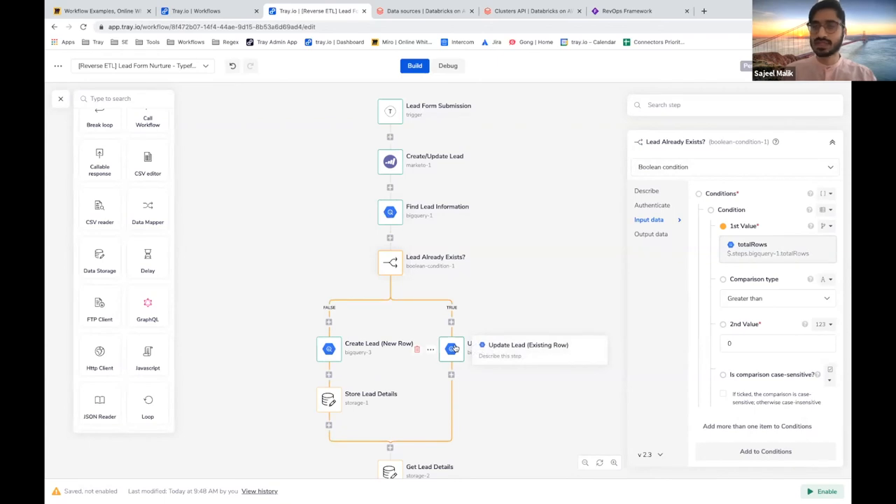
{"action": "scroll", "scroll_direction": "down", "scroll_amount": 3}
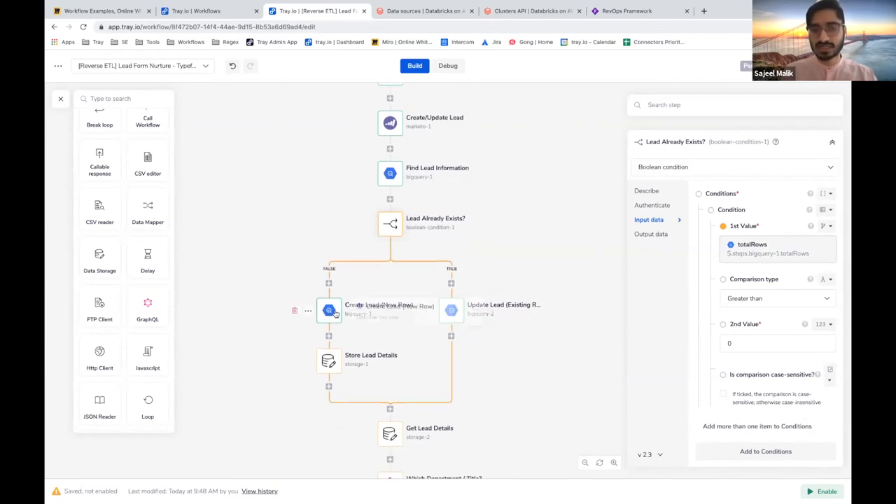
{"action": "left_click", "coordinate": [329, 311]}
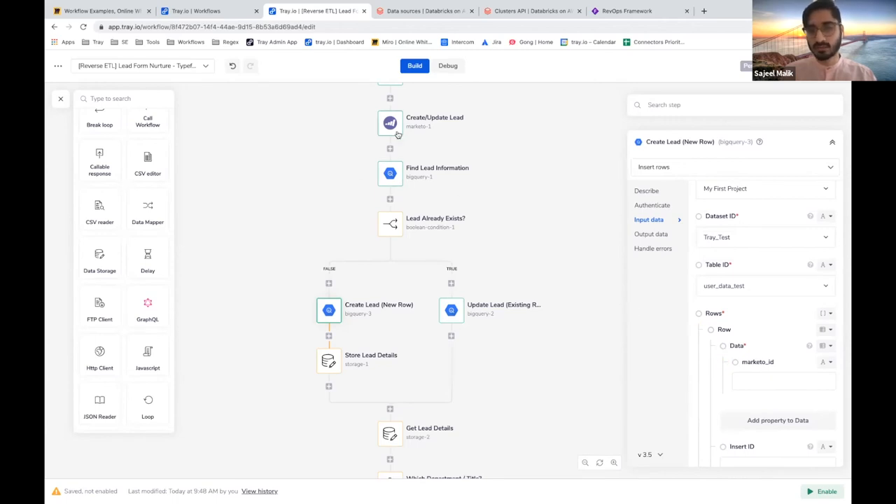
Inspect the Get Lead Details step reading leadDetails from current-run storage.
{"action": "scroll", "scroll_direction": "down", "scroll_amount": 3}
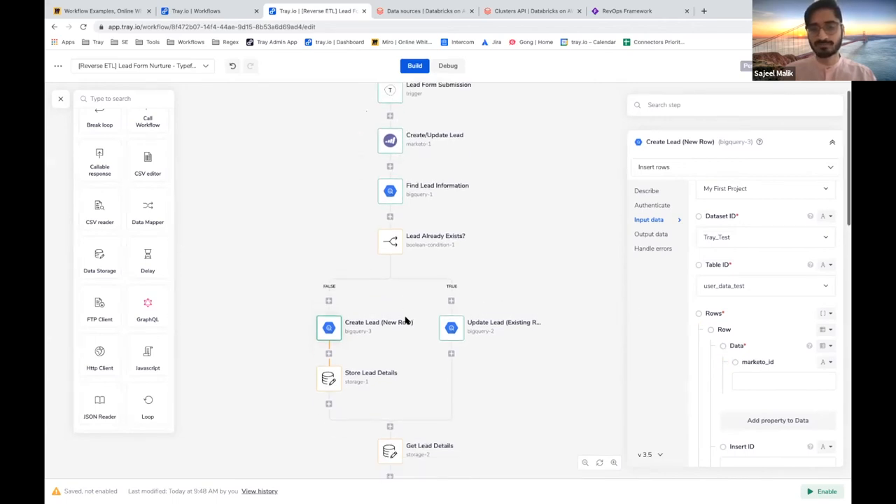
{"action": "scroll", "scroll_direction": "down", "scroll_amount": 3}
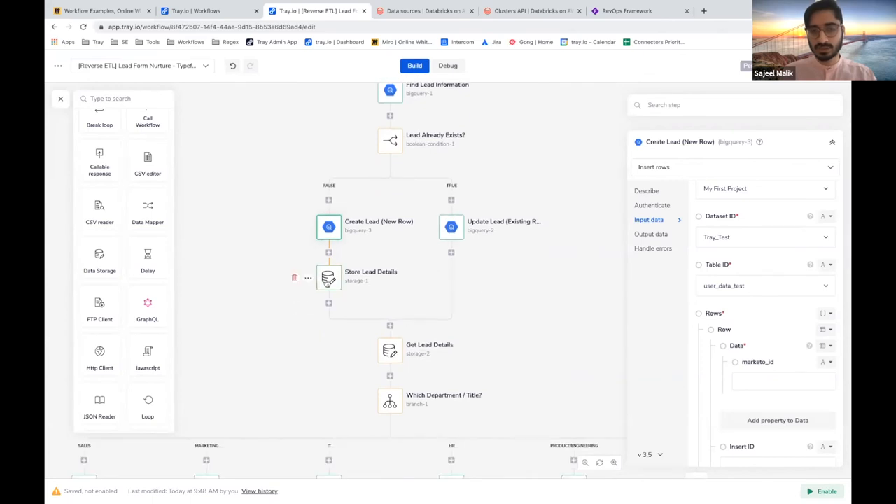
{"action": "left_click", "coordinate": [328, 277]}
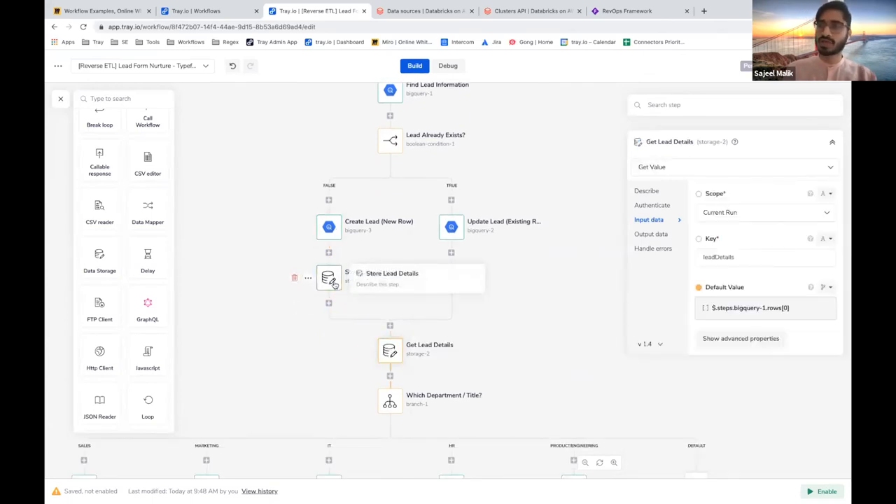
Review the Which Department / Title? branch testing the stored value against sales and marketing.
{"action": "scroll", "scroll_direction": "down", "scroll_amount": 3}
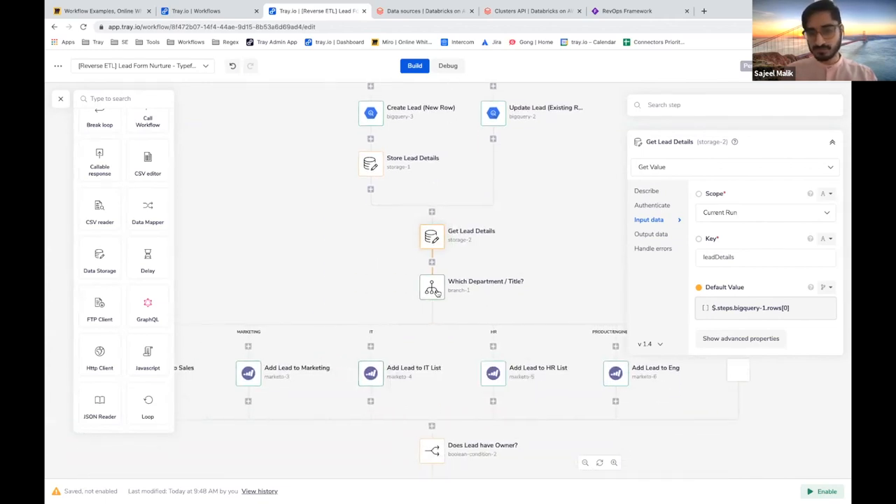
{"action": "left_click", "coordinate": [432, 288]}
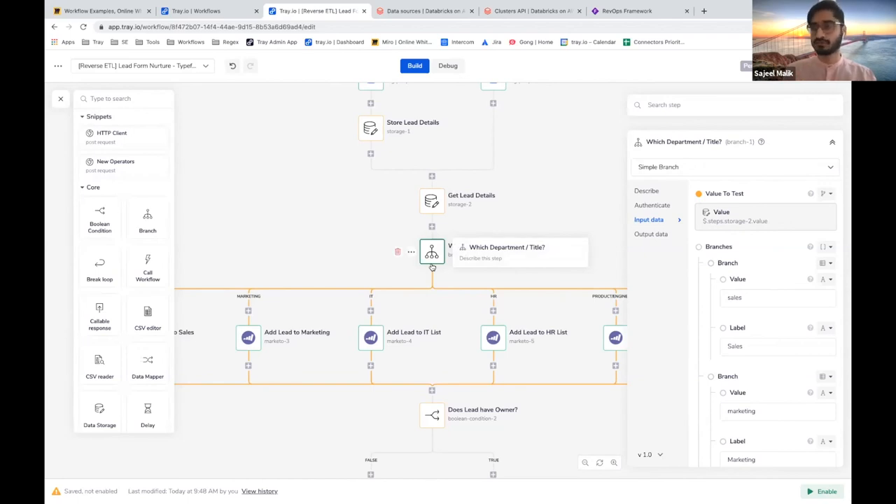
Inspect the Add Lead to Sales and IT List steps, then the Does Lead have Owner? Not-equal-to check.
{"action": "scroll", "scroll_direction": "down", "scroll_amount": 3}
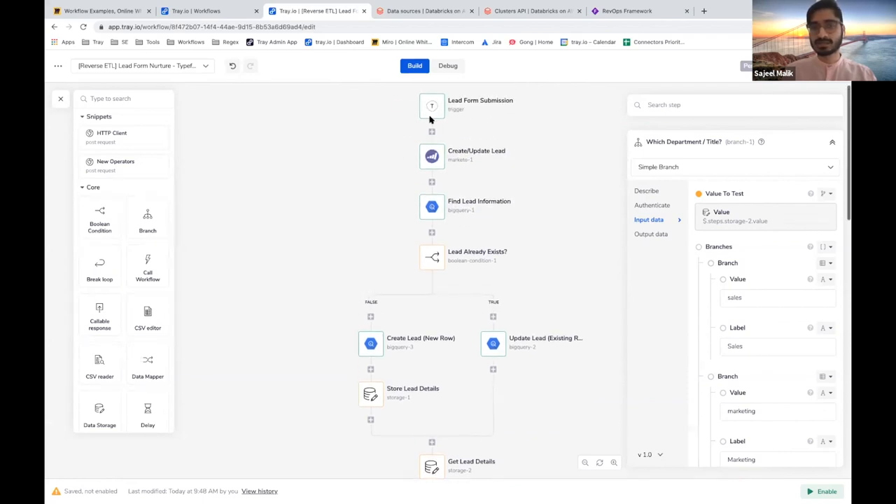
{"action": "mouse_move", "coordinate": [431, 109]}
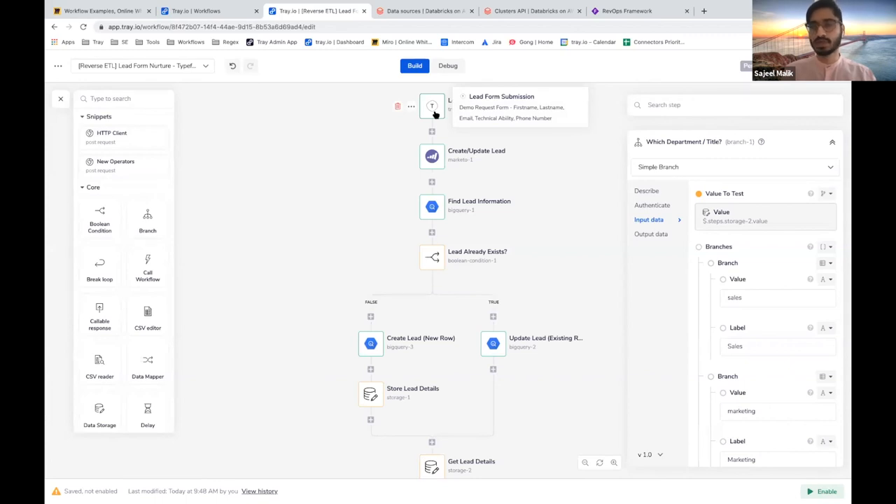
{"action": "scroll", "scroll_direction": "down", "scroll_amount": 3}
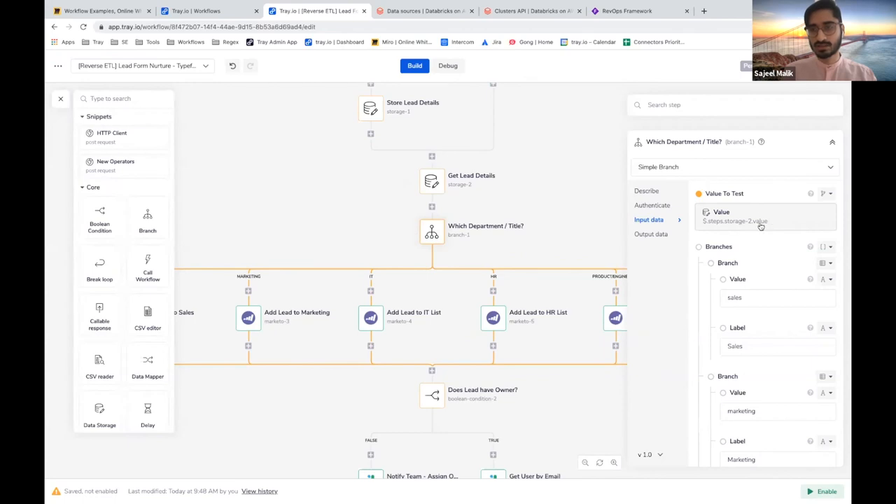
{"action": "scroll", "scroll_direction": "down", "scroll_amount": 3}
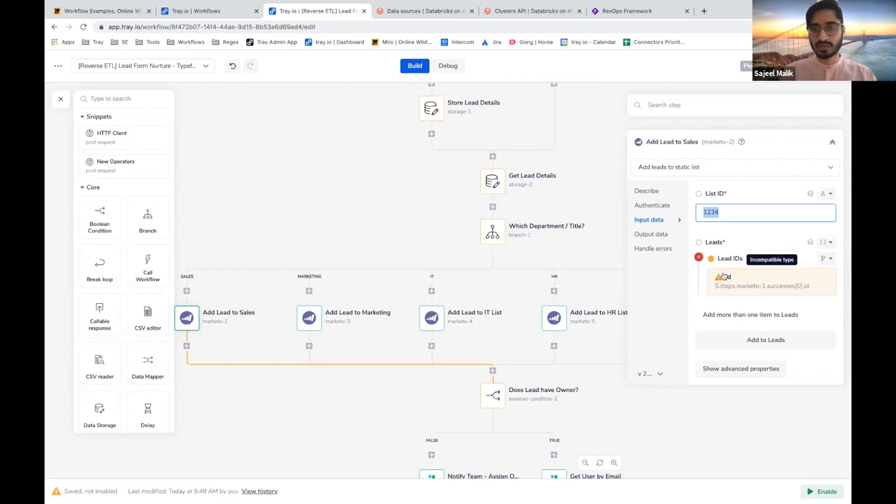
{"action": "scroll", "scroll_direction": "down", "scroll_amount": 3}
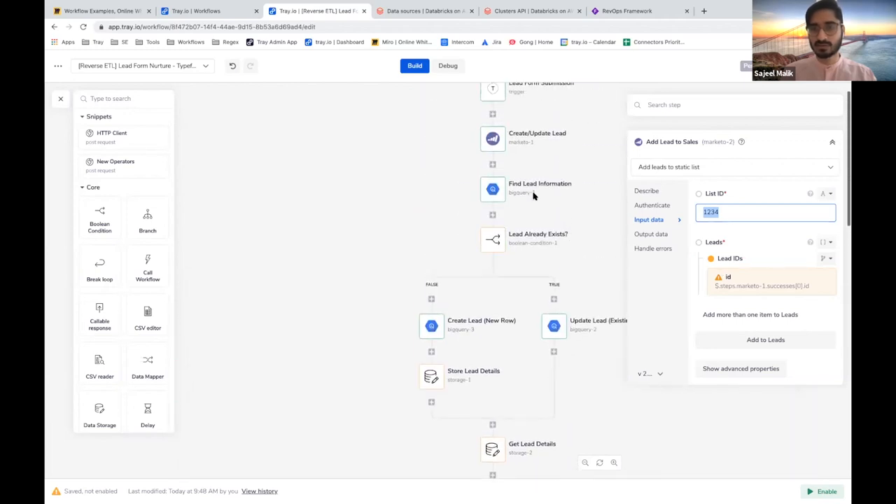
{"action": "mouse_move", "coordinate": [493, 138]}
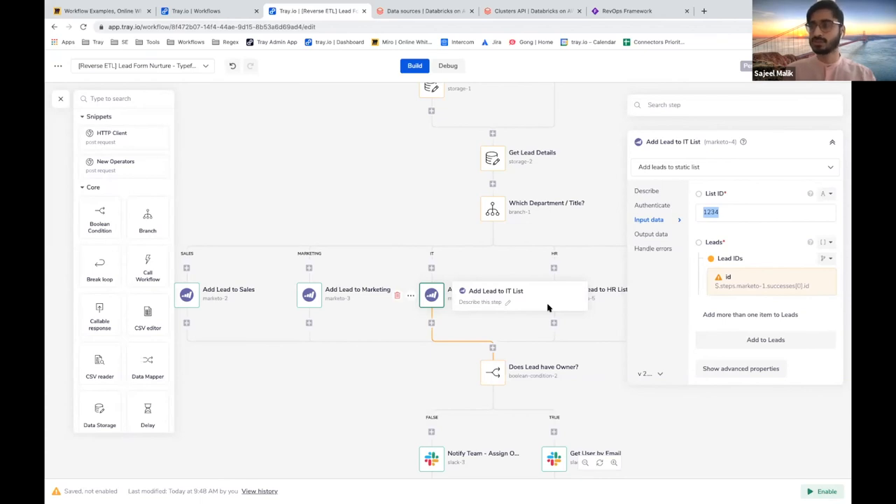
{"action": "scroll", "scroll_direction": "down", "scroll_amount": 3}
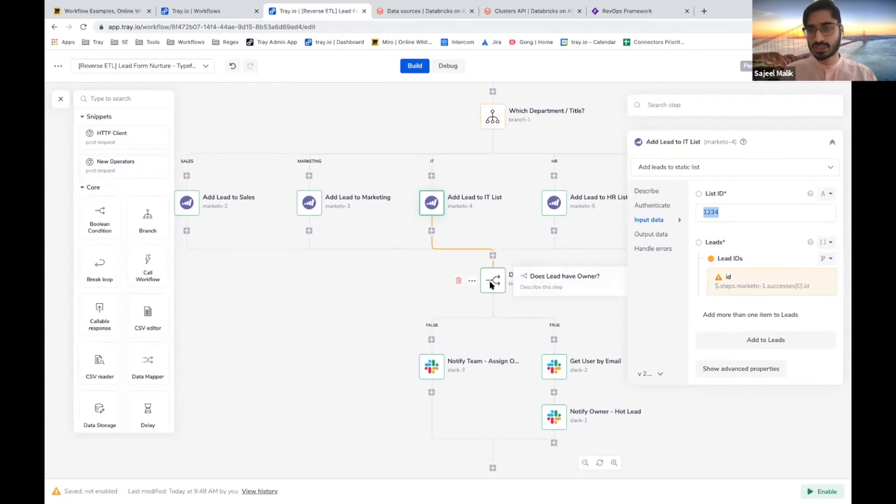
{"action": "left_click", "coordinate": [493, 280]}
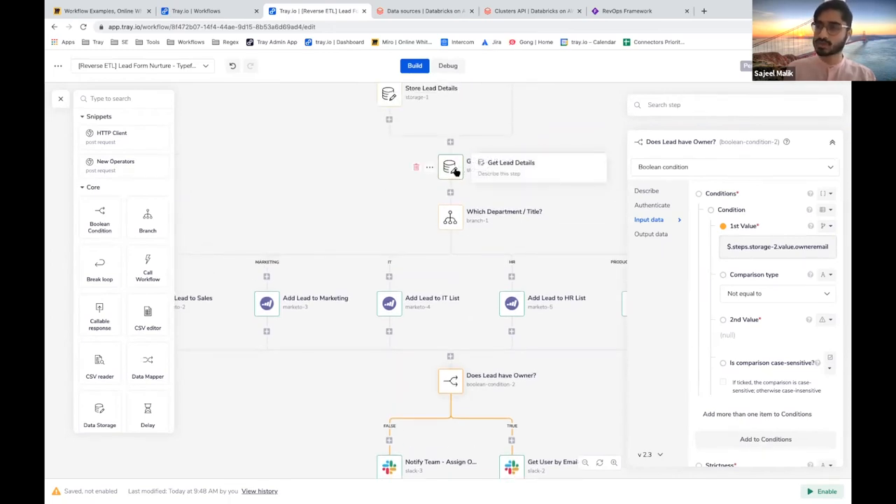
{"action": "mouse_move", "coordinate": [629, 305]}
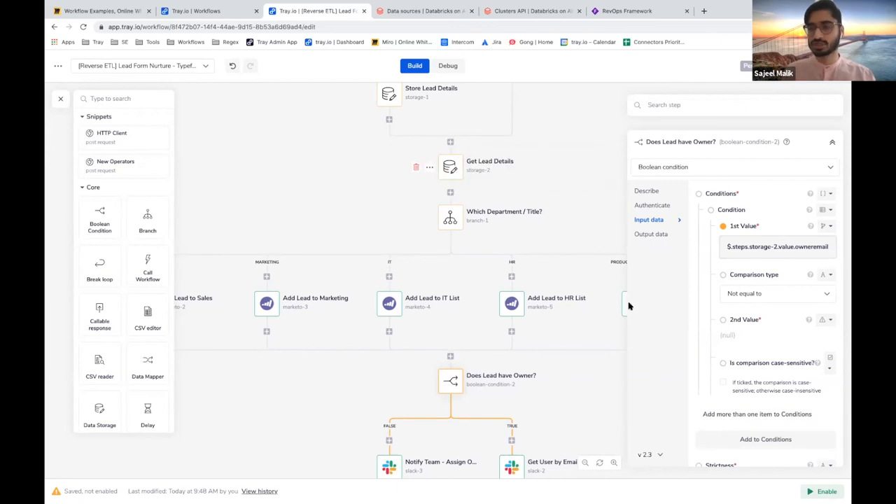
Review the Get User by Email and Notify Owner - Hot Lead Slack steps.
{"action": "scroll", "scroll_direction": "down", "scroll_amount": 3}
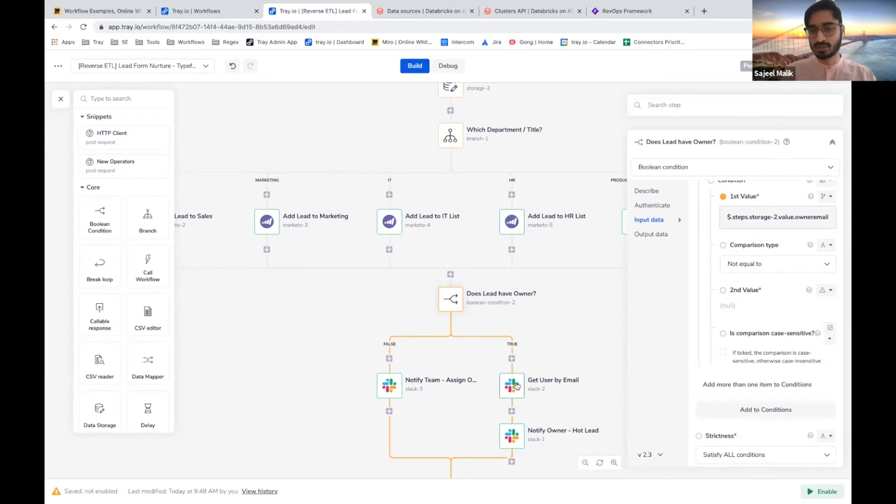
{"action": "left_click", "coordinate": [511, 385]}
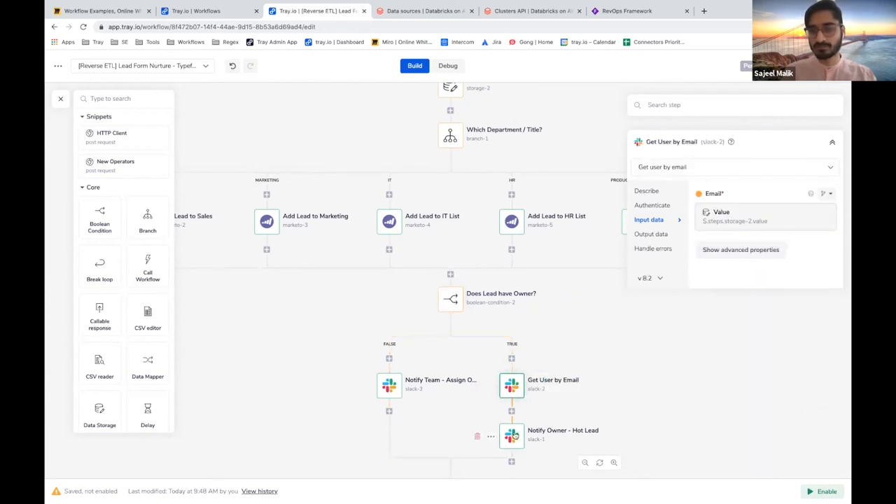
{"action": "left_click", "coordinate": [511, 435]}
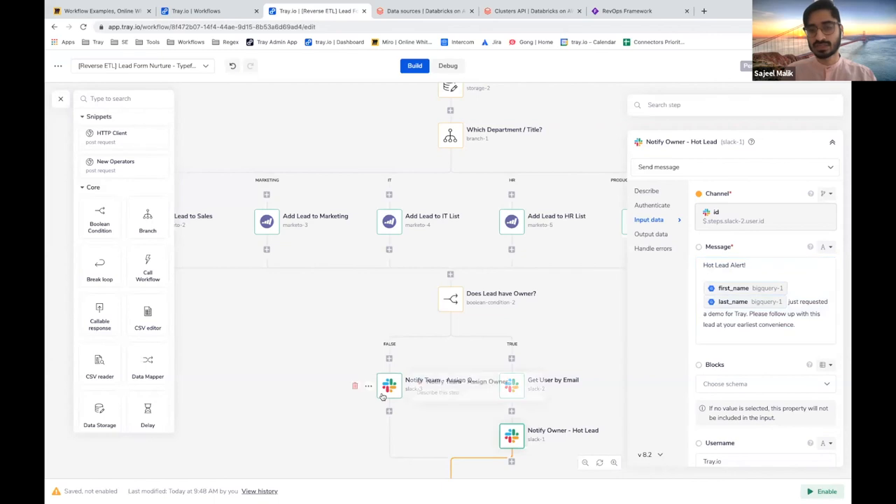
Review Notify Team - Assign Owner's assign-to-rep message with its Lead Name field.
{"action": "left_click", "coordinate": [390, 385]}
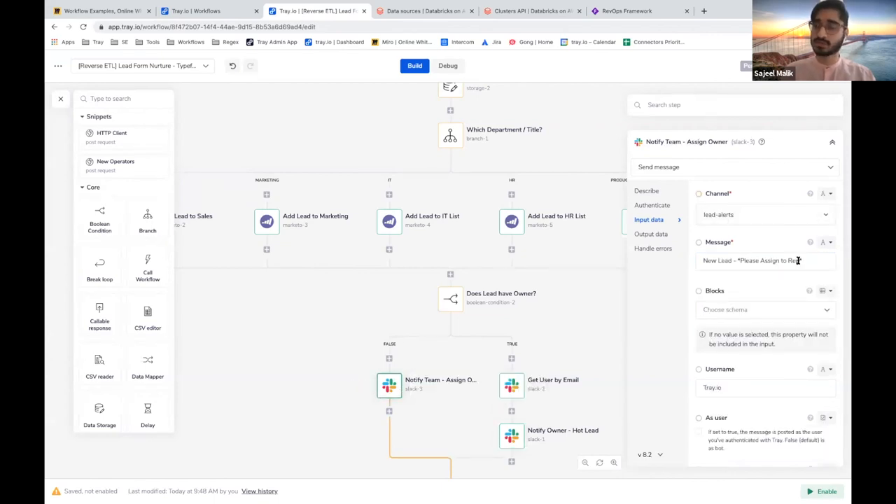
{"action": "scroll", "scroll_direction": "down", "scroll_amount": 3}
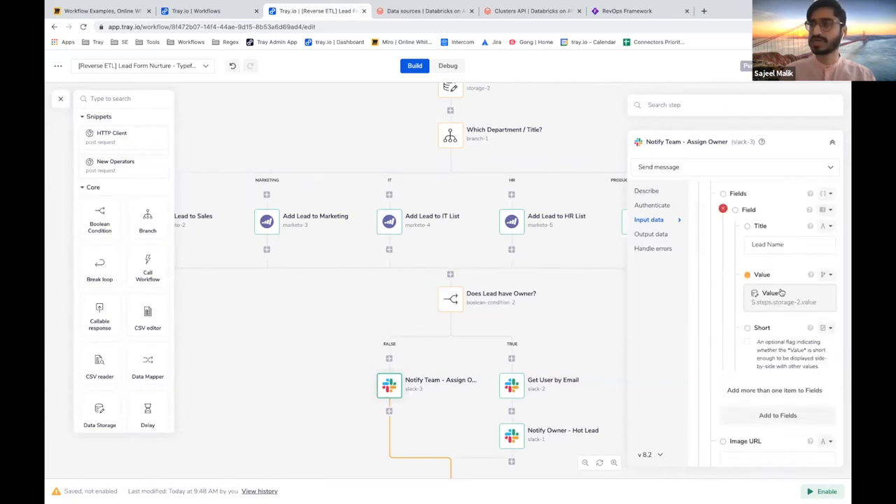
{"action": "mouse_move", "coordinate": [844, 195]}
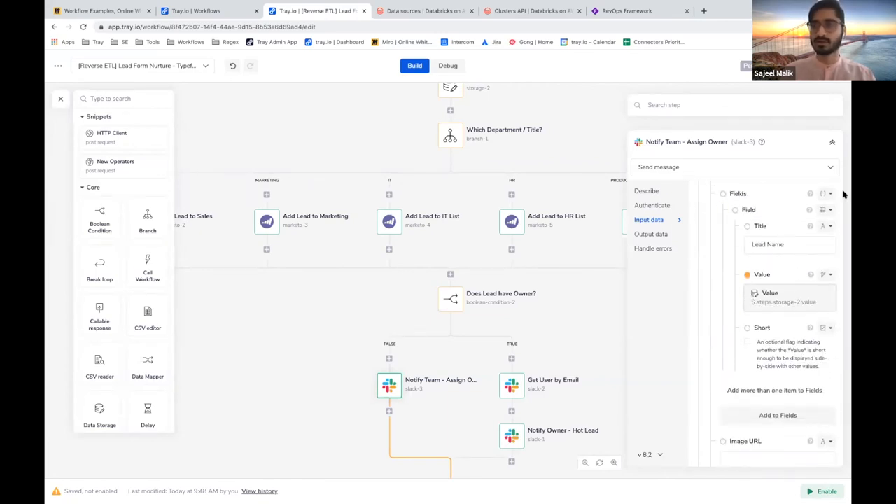
{"action": "scroll", "scroll_direction": "down", "scroll_amount": 3}
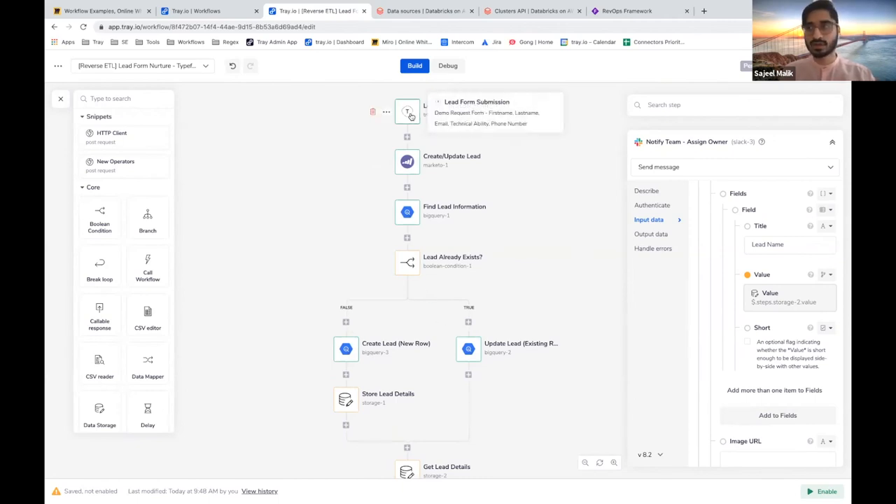
{"action": "mouse_move", "coordinate": [450, 183]}
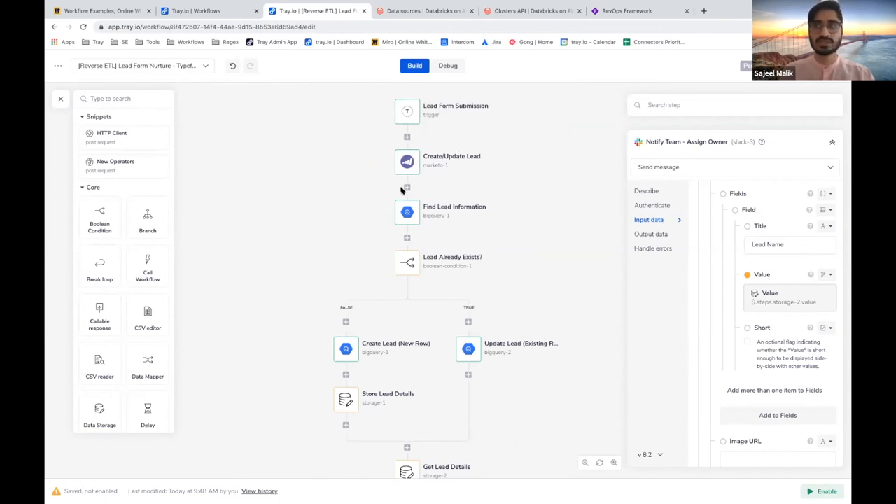
{"action": "scroll", "scroll_direction": "down", "scroll_amount": 3}
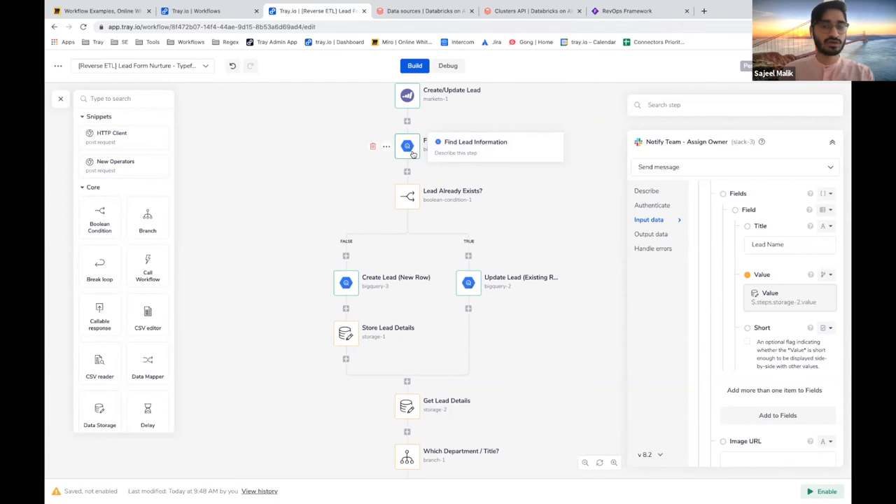
{"action": "scroll", "scroll_direction": "down", "scroll_amount": 3}
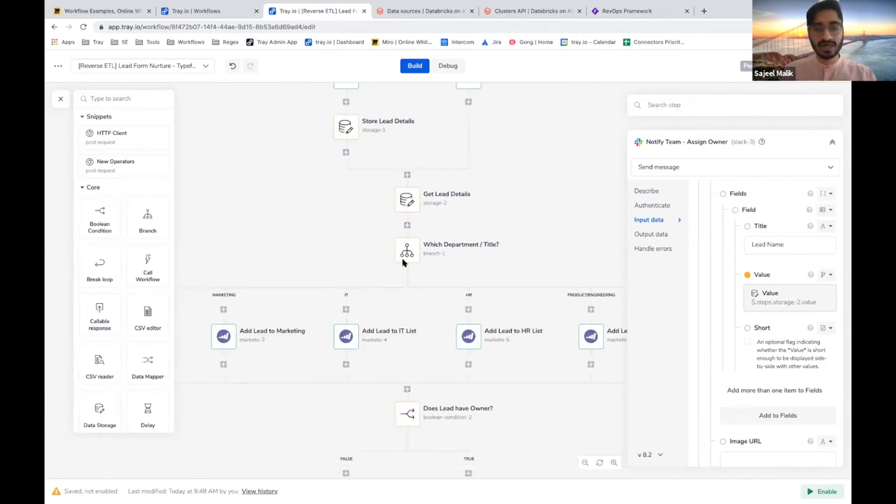
{"action": "mouse_move", "coordinate": [403, 265]}
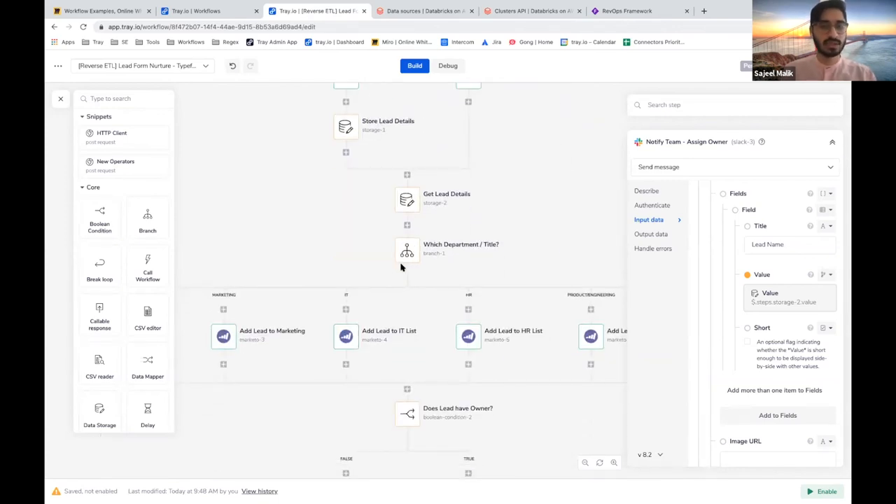